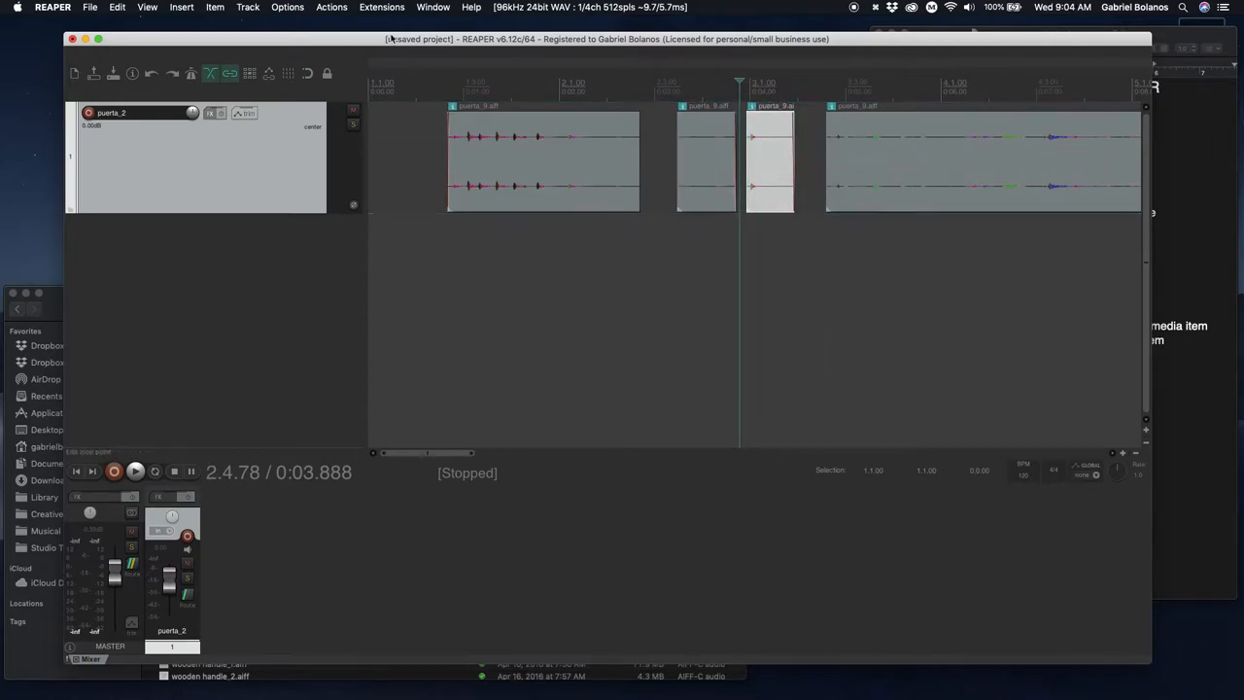
# Step: Insert a new empty track from the Track menu
pyautogui.click(247, 6)
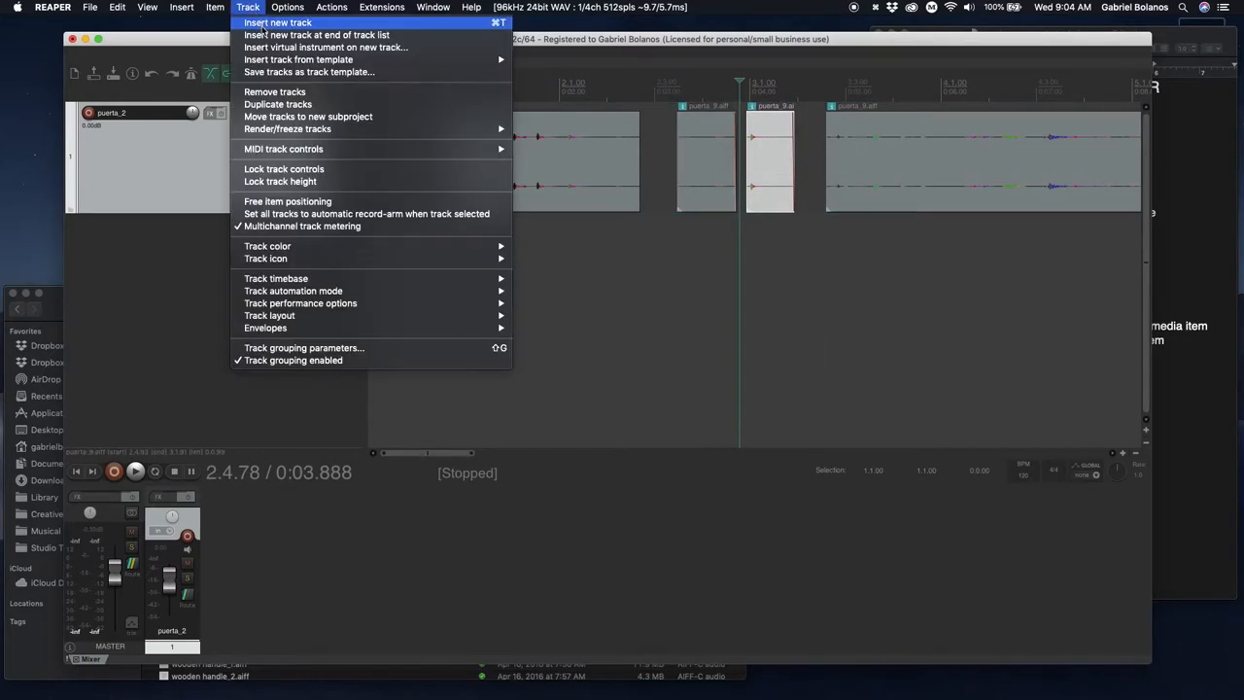
pyautogui.click(278, 22)
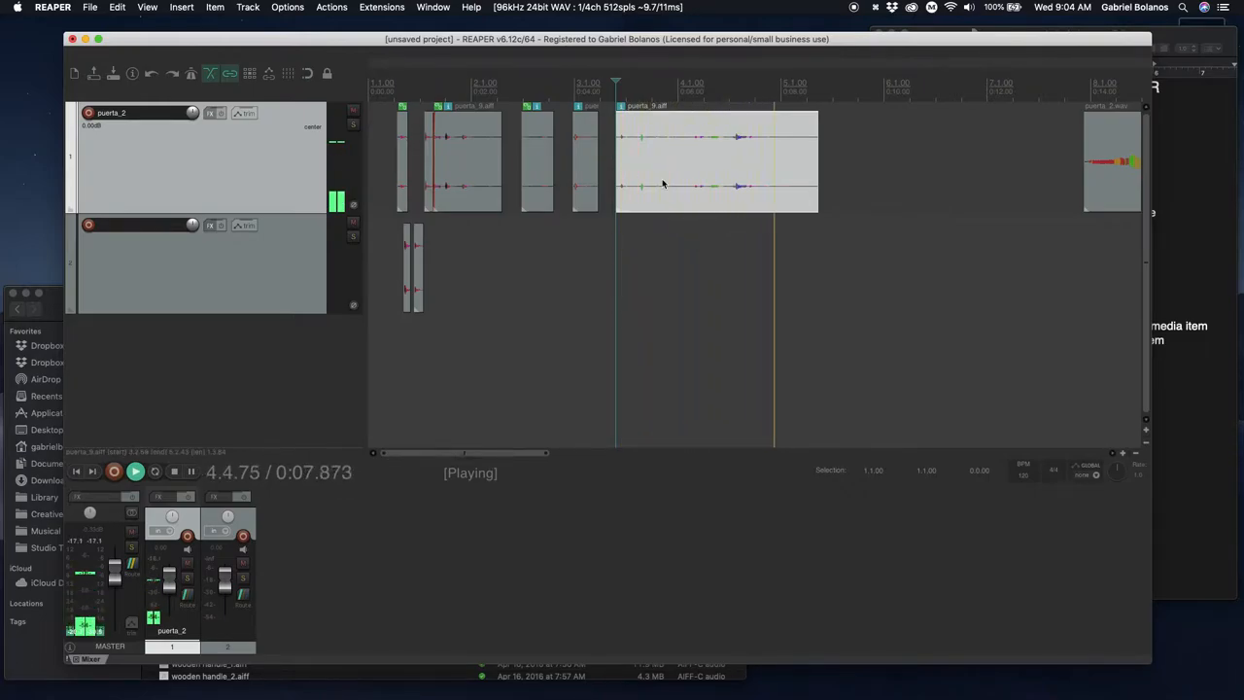
pyautogui.rightClick(680, 151)
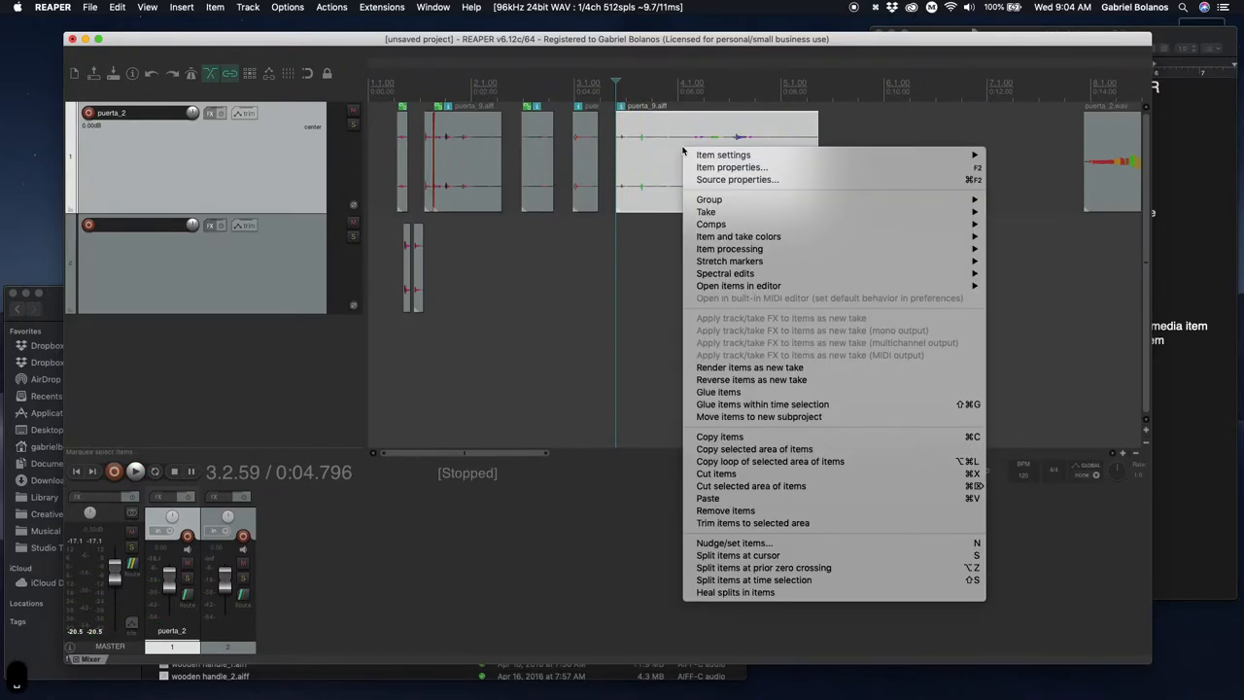
pyautogui.moveTo(722, 154)
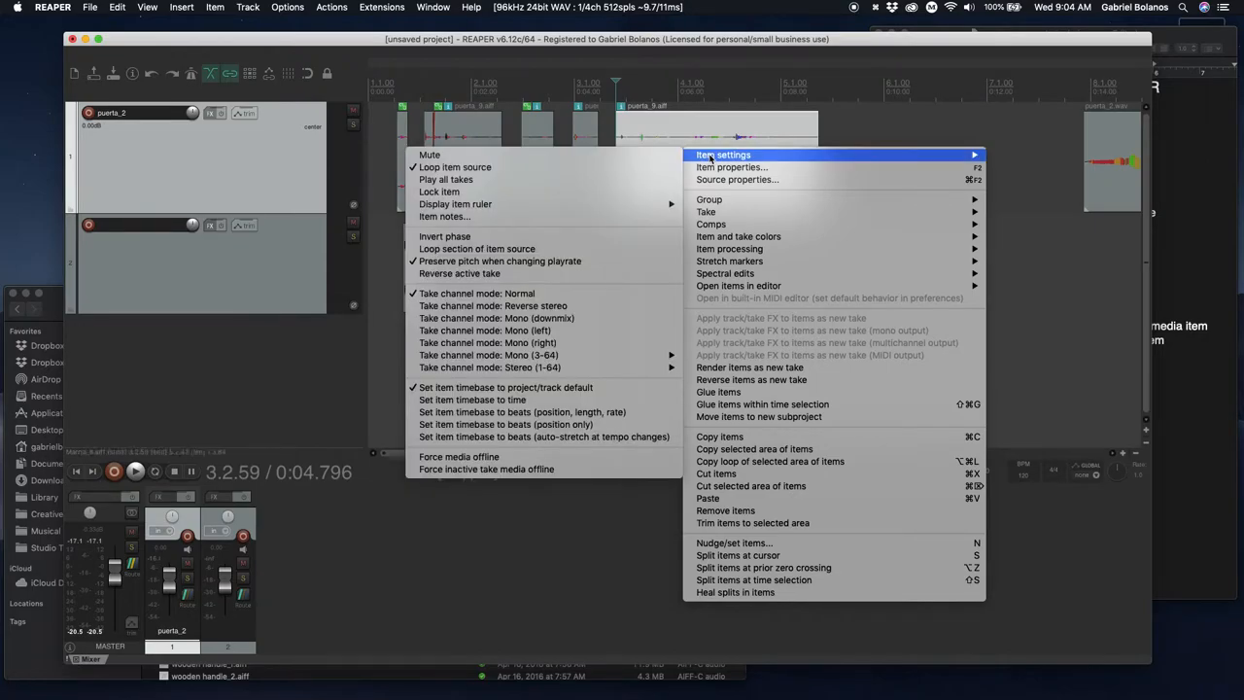
pyautogui.moveTo(542, 215)
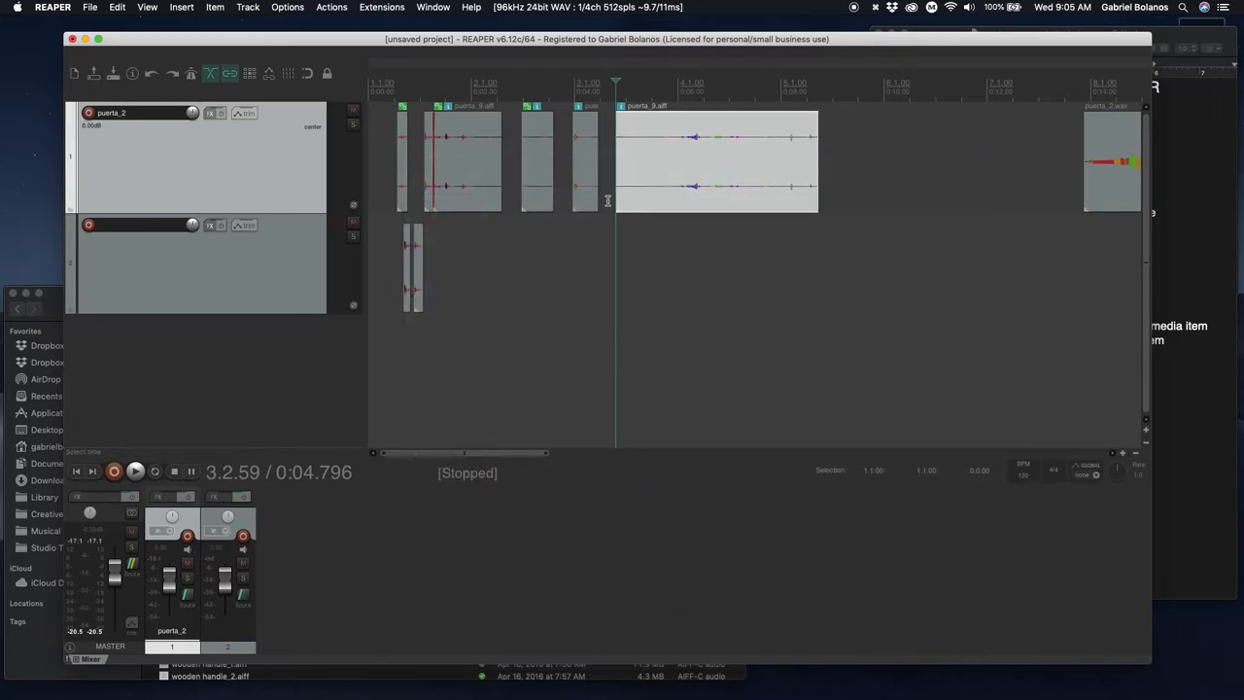
pyautogui.click(135, 471)
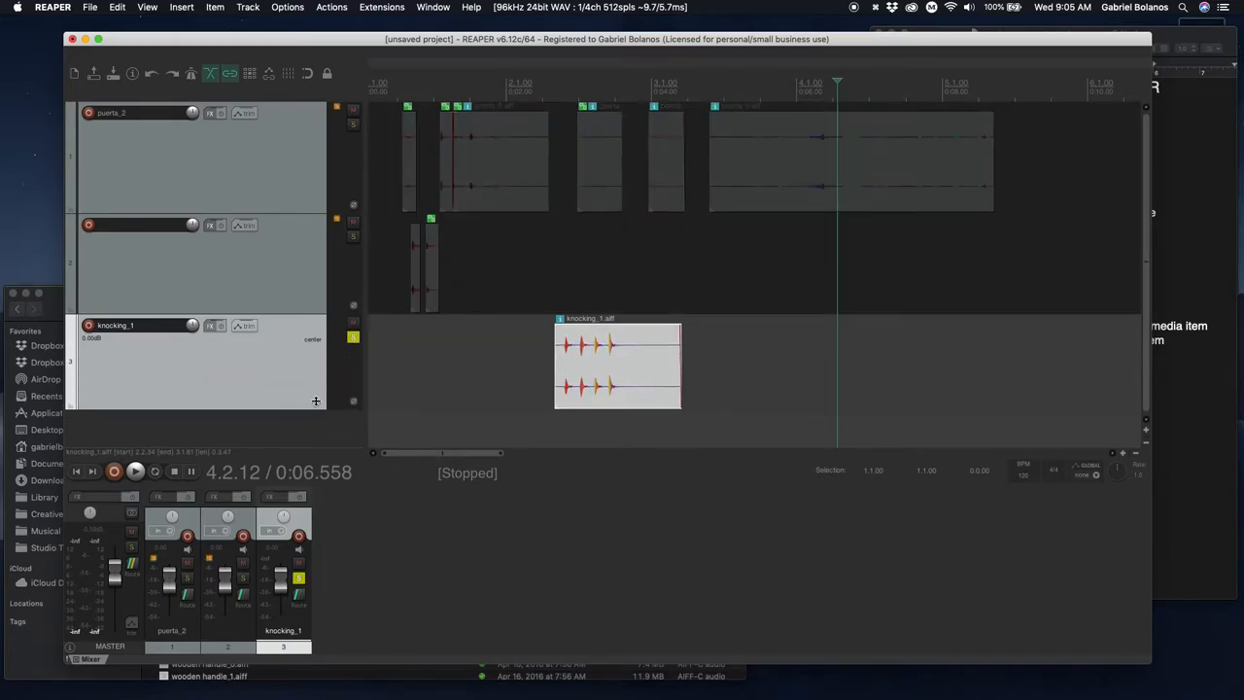
# Step: Trim the end of the knocking_1 sample down to a few knocks
pyautogui.moveTo(680, 379); pyautogui.dragTo(995, 378)
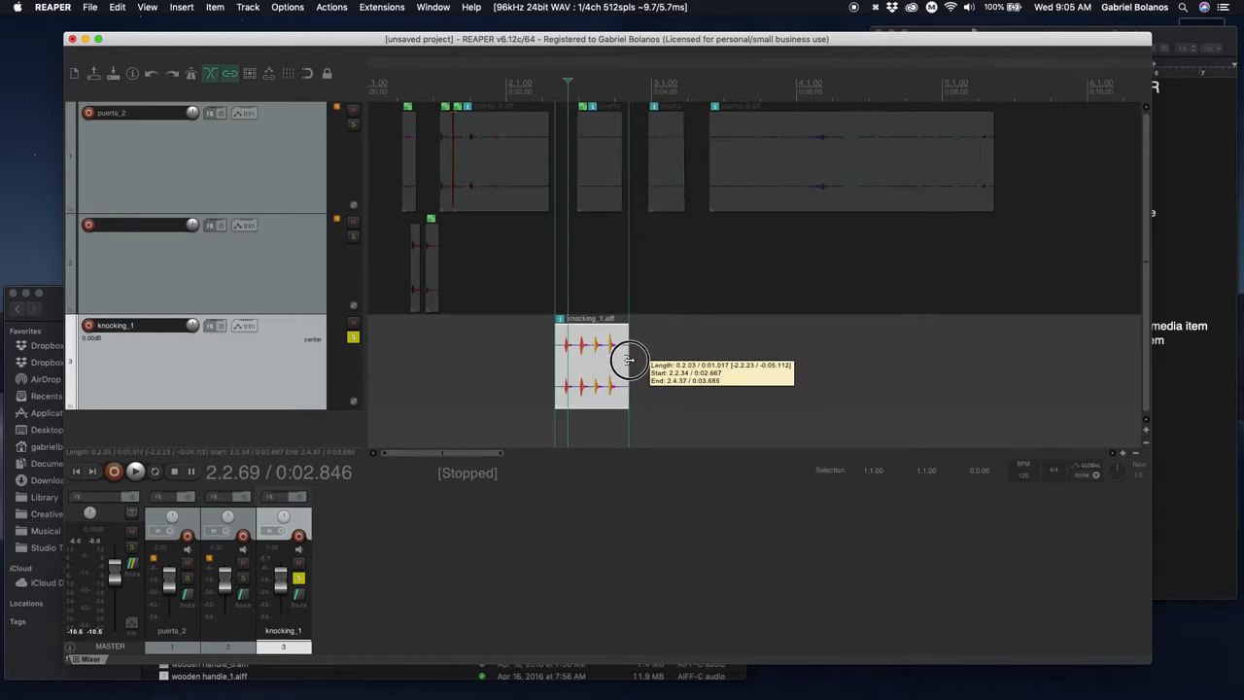
pyautogui.moveTo(630, 360); pyautogui.dragTo(620, 360)
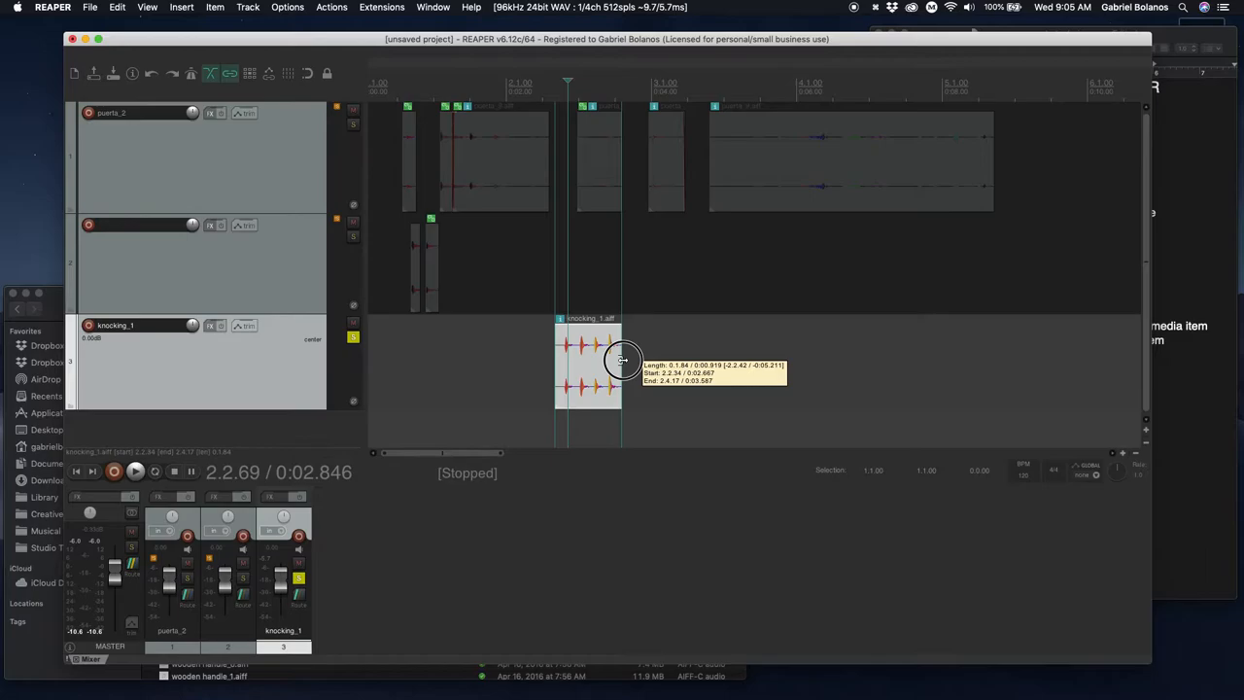
pyautogui.moveTo(622, 359); pyautogui.dragTo(635, 362)
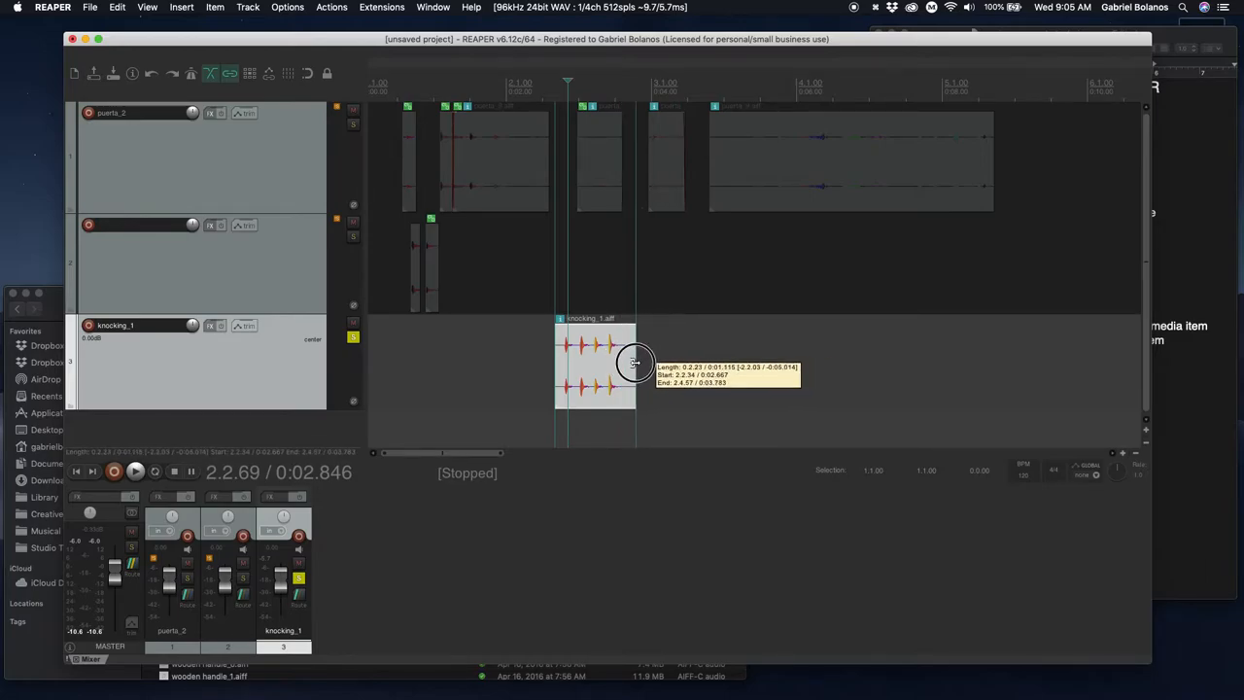
pyautogui.moveTo(636, 365); pyautogui.dragTo(622, 365)
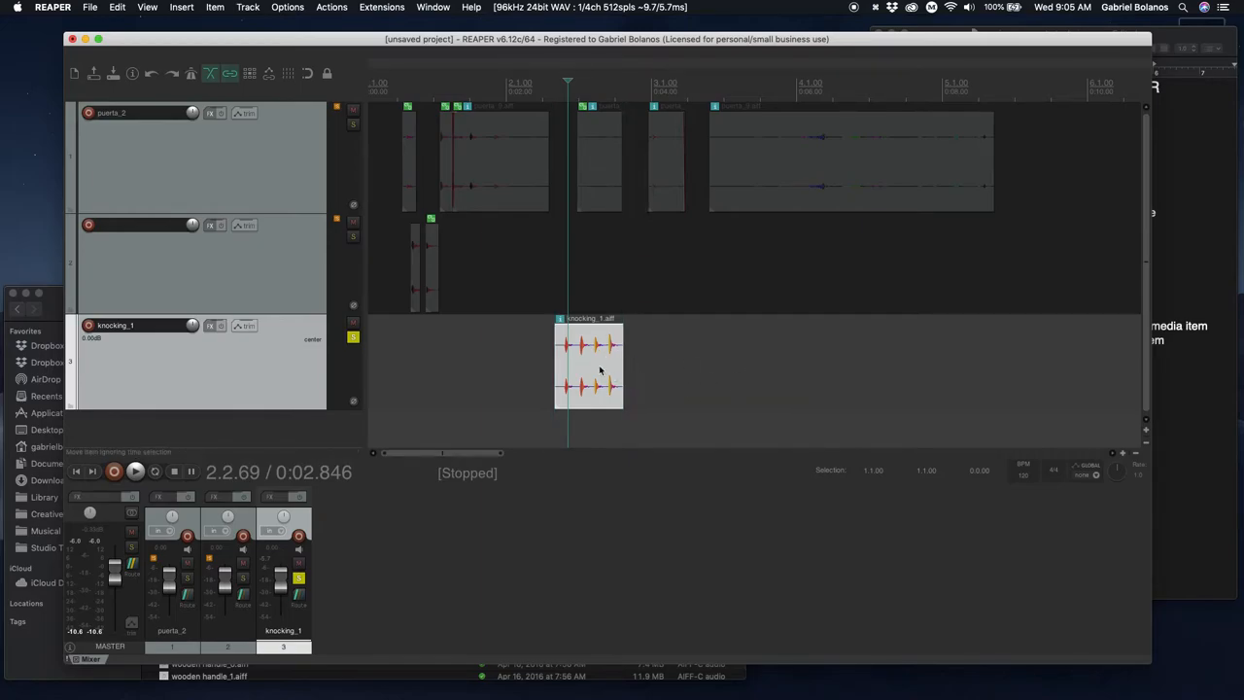
# Step: Glue the trimmed knocks into one item and extend it into a long loop
pyautogui.rightClick(588, 364)
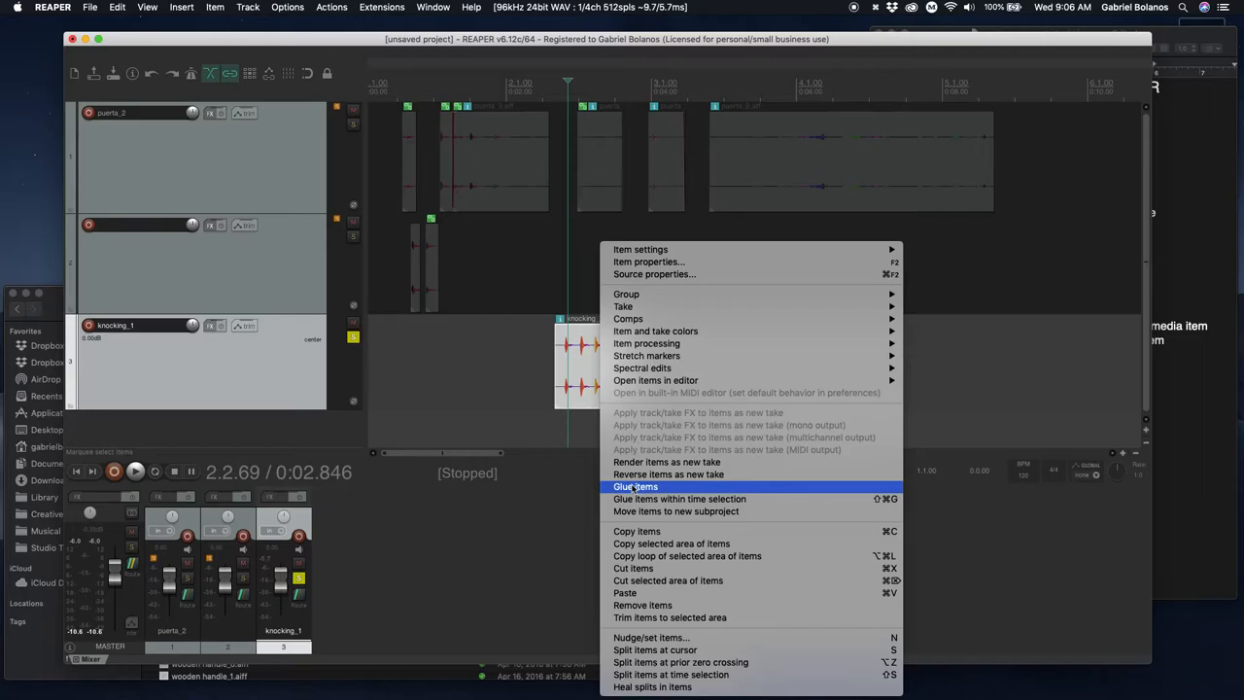
pyautogui.click(636, 487)
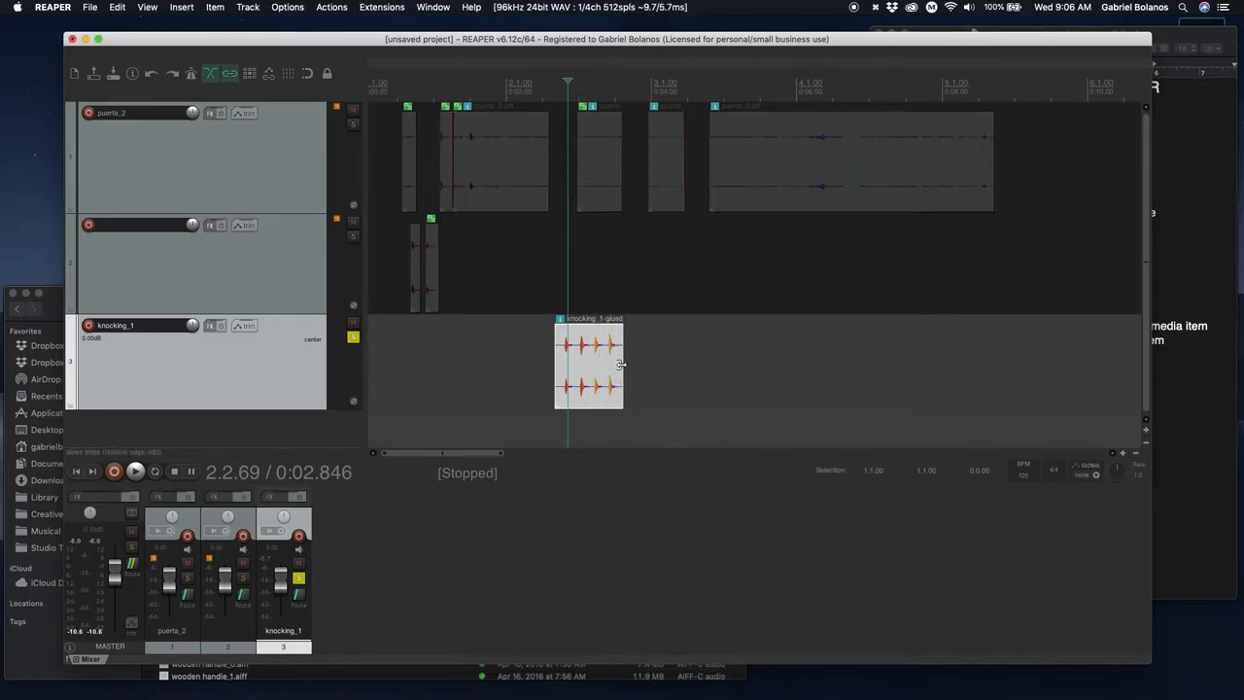
pyautogui.moveTo(619, 364); pyautogui.dragTo(847, 357)
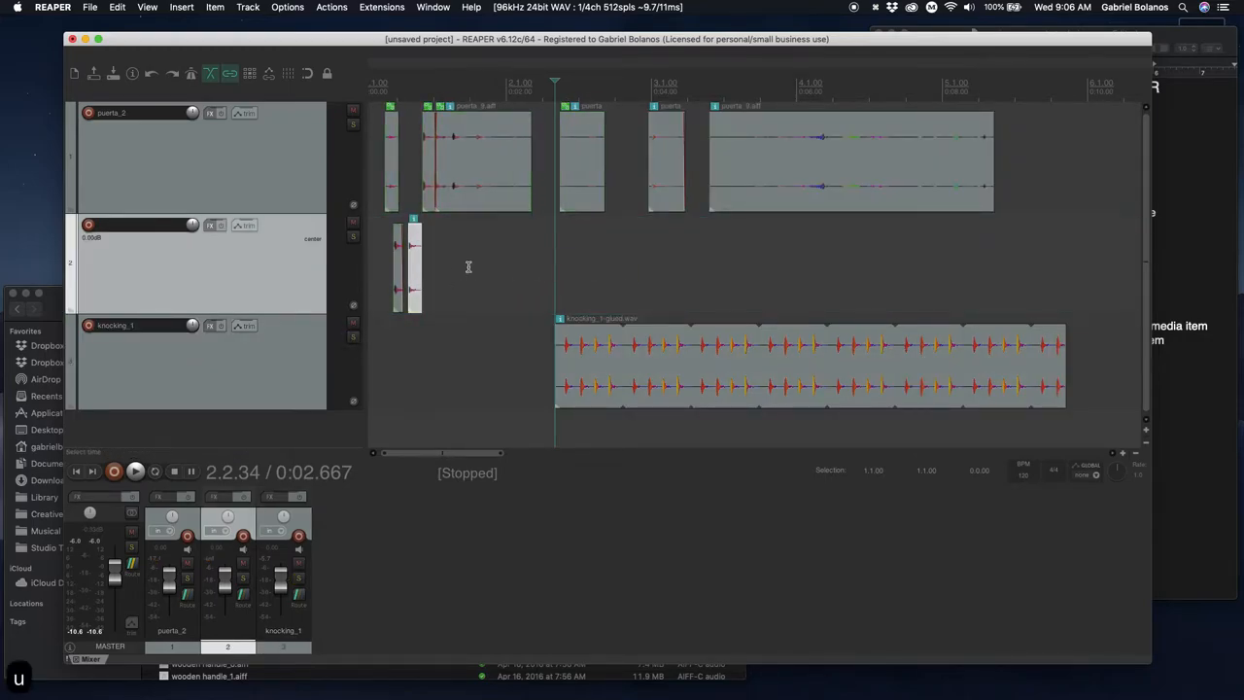
# Step: Trim track 2's puerta_9 slice to a short hit and glue it into puerta_9-glued
pyautogui.moveTo(413, 267); pyautogui.dragTo(467, 267)
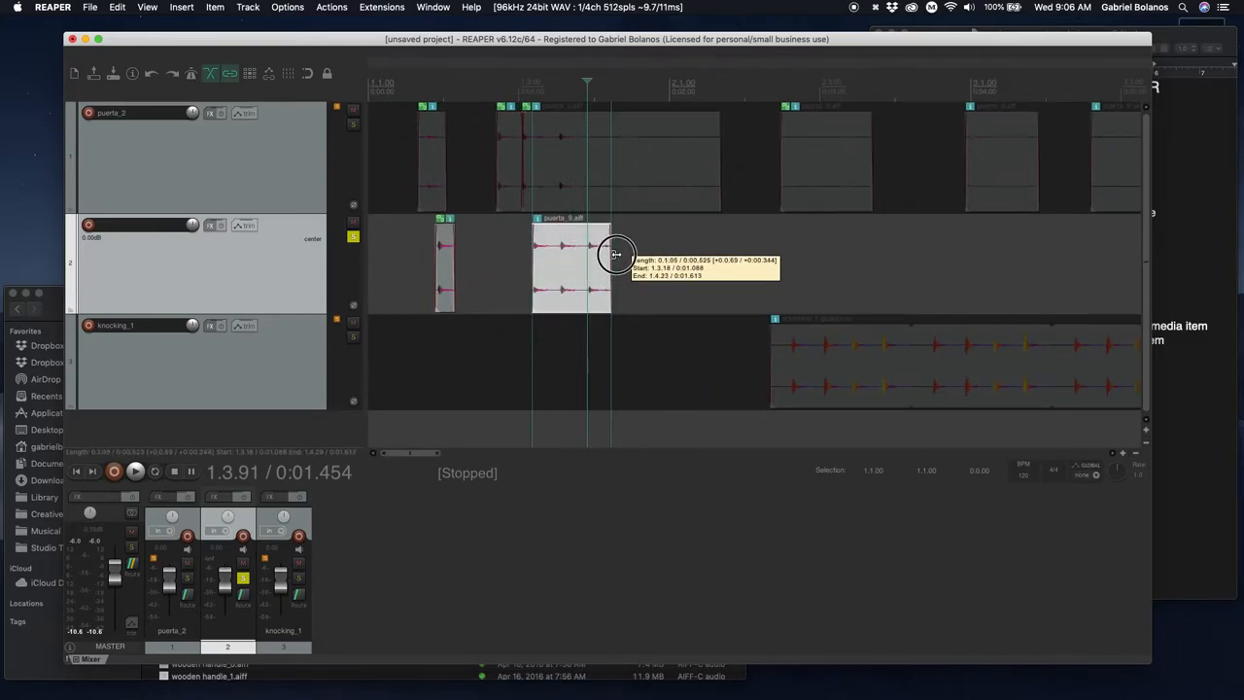
pyautogui.moveTo(617, 254); pyautogui.dragTo(874, 260)
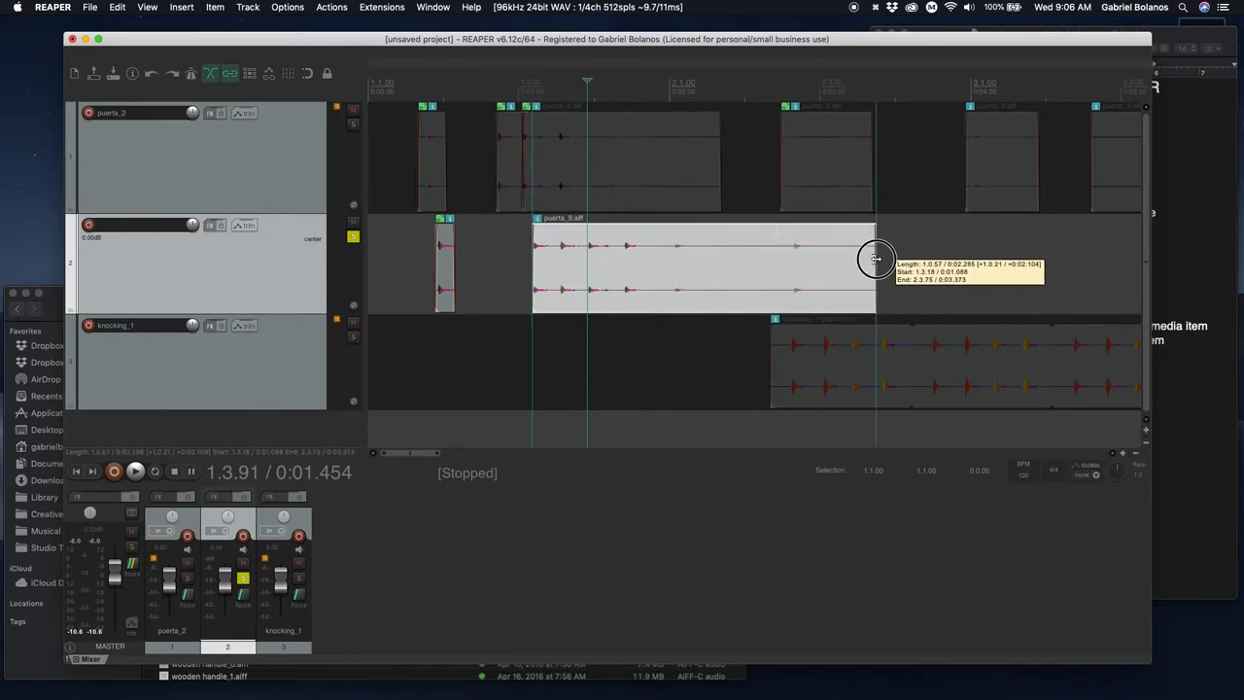
pyautogui.moveTo(872, 260); pyautogui.dragTo(559, 263)
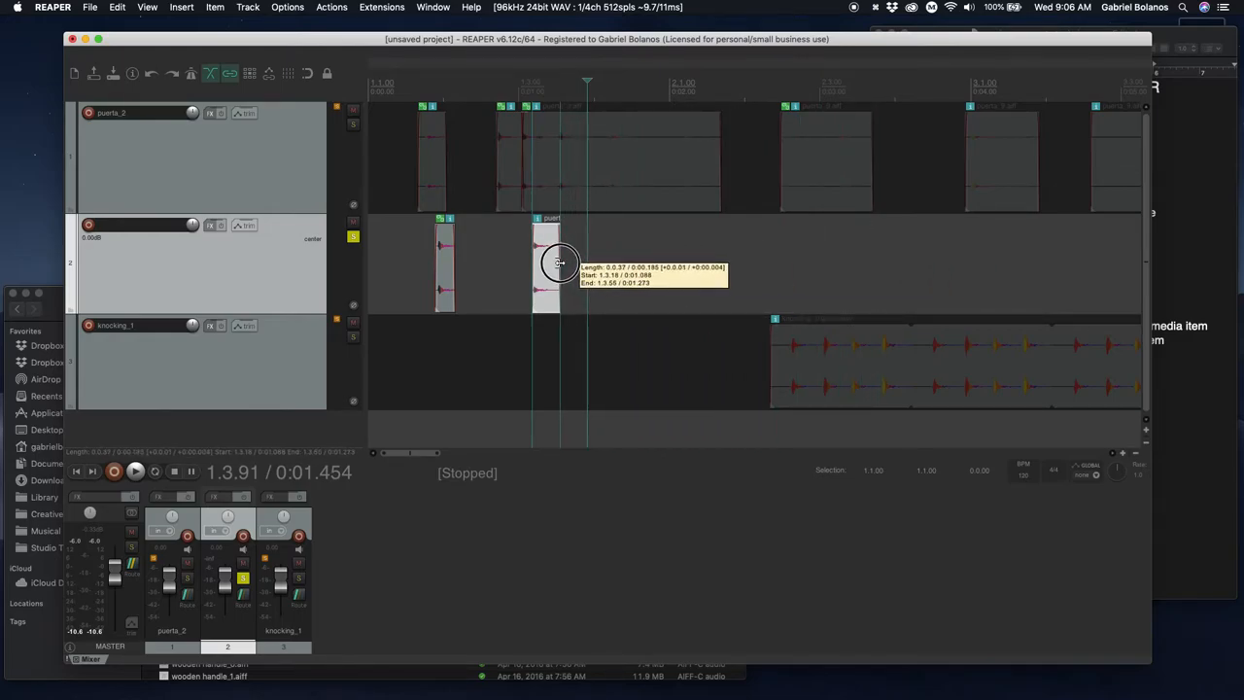
pyautogui.moveTo(559, 262); pyautogui.dragTo(792, 258)
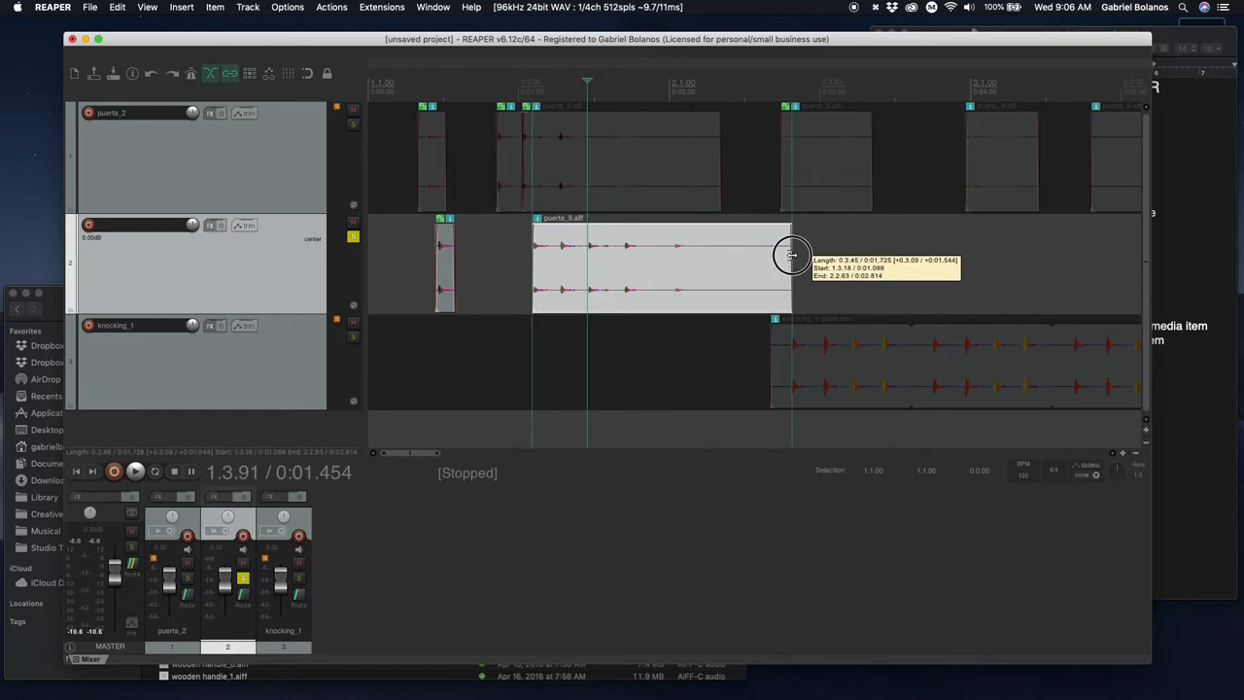
pyautogui.moveTo(792, 255); pyautogui.dragTo(559, 268)
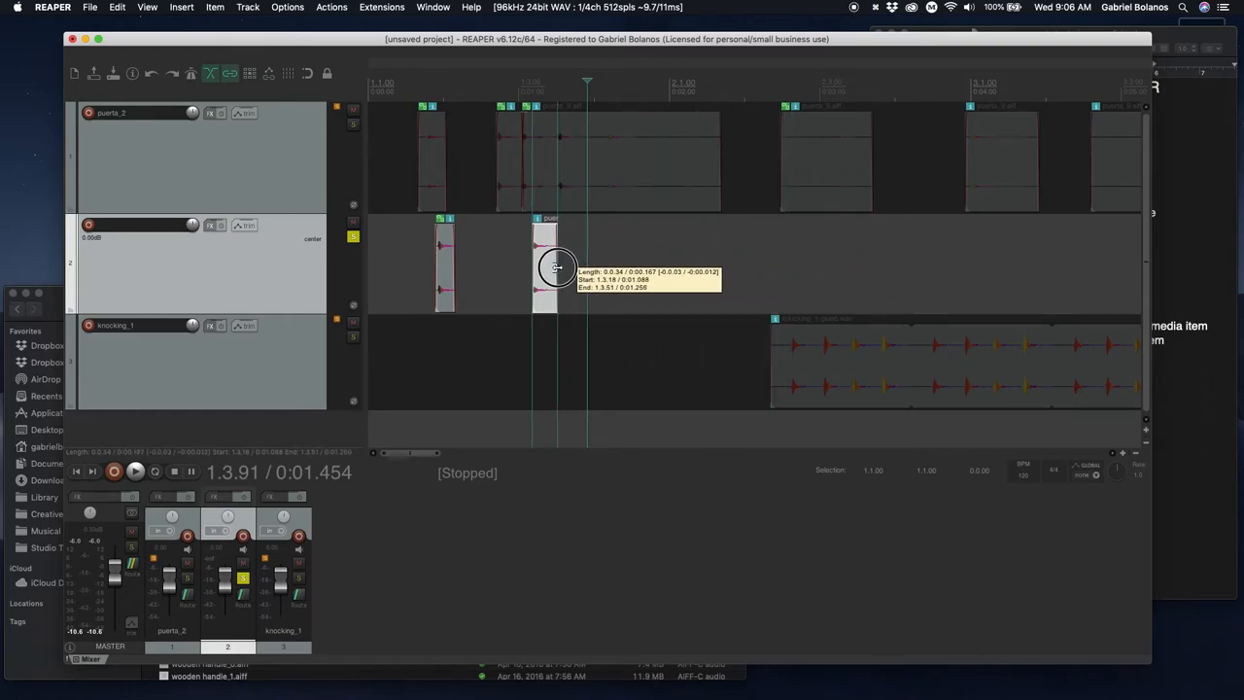
pyautogui.rightClick(557, 267)
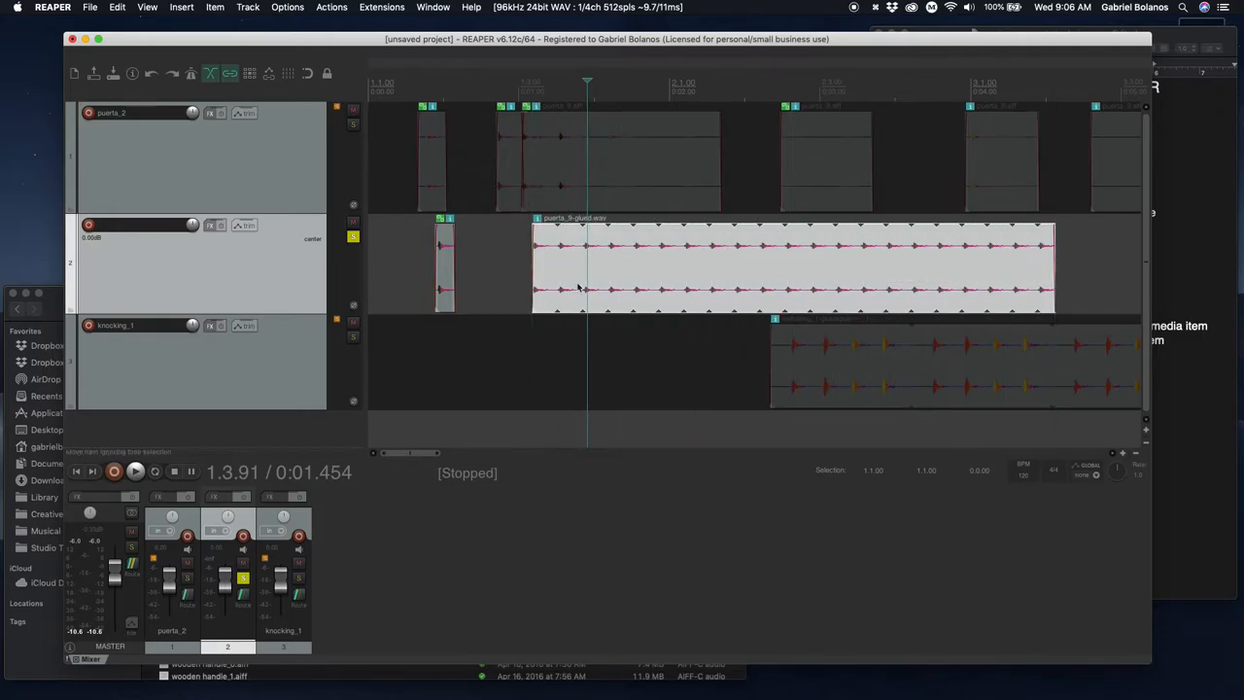
pyautogui.click(135, 471)
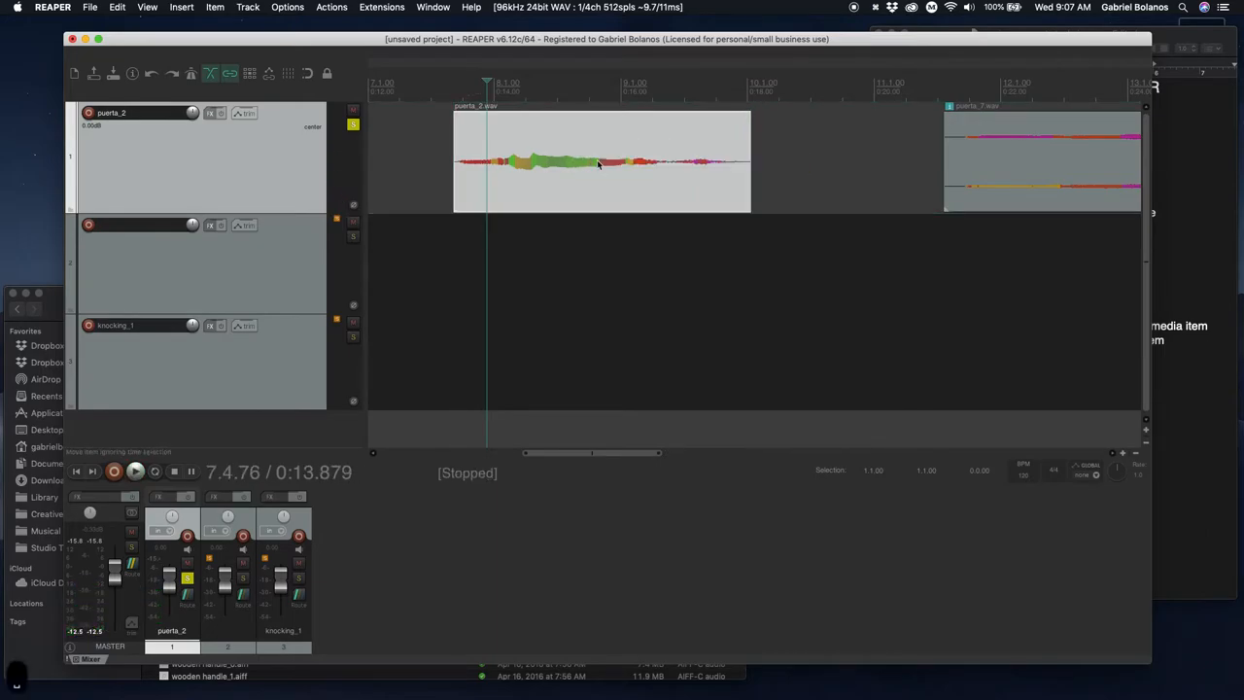
pyautogui.doubleClick(600, 160)
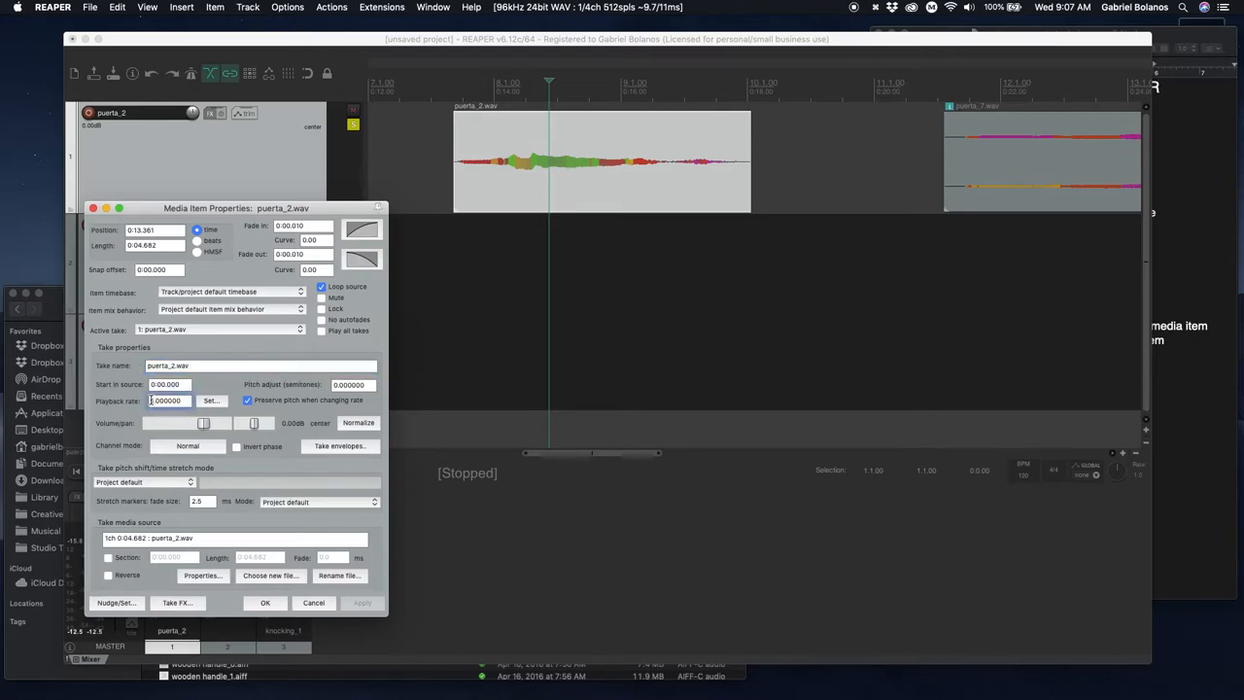
pyautogui.click(167, 401)
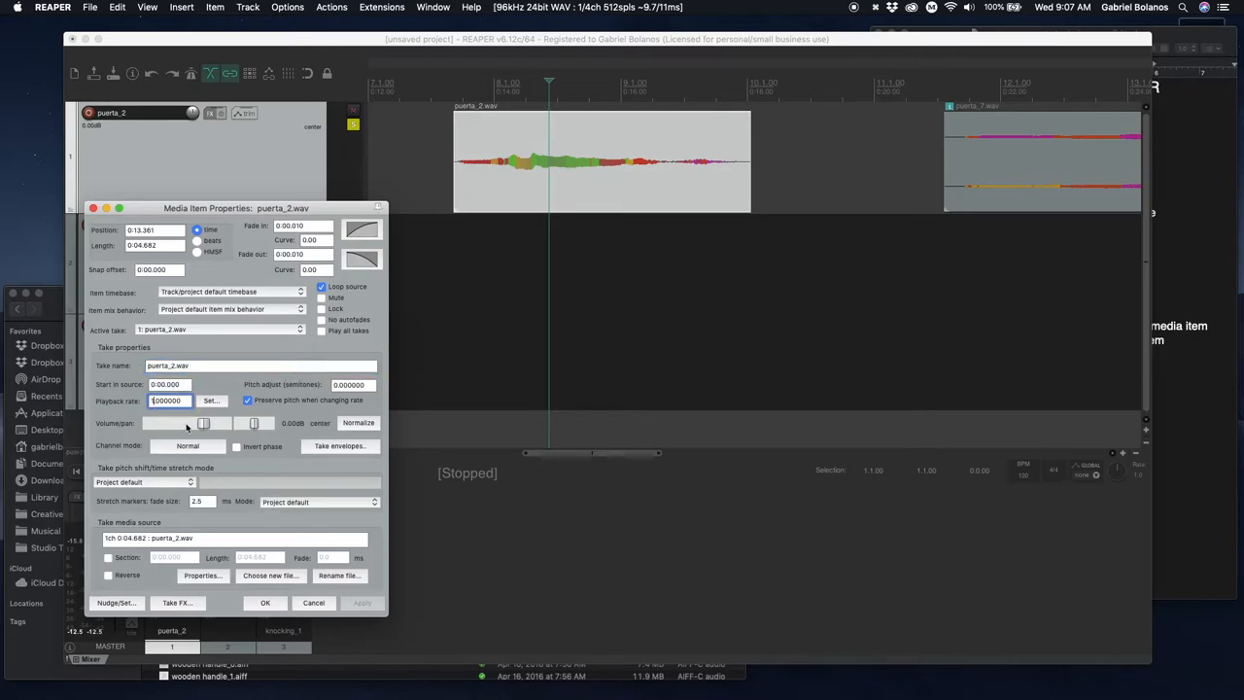
pyautogui.write('2.000000')
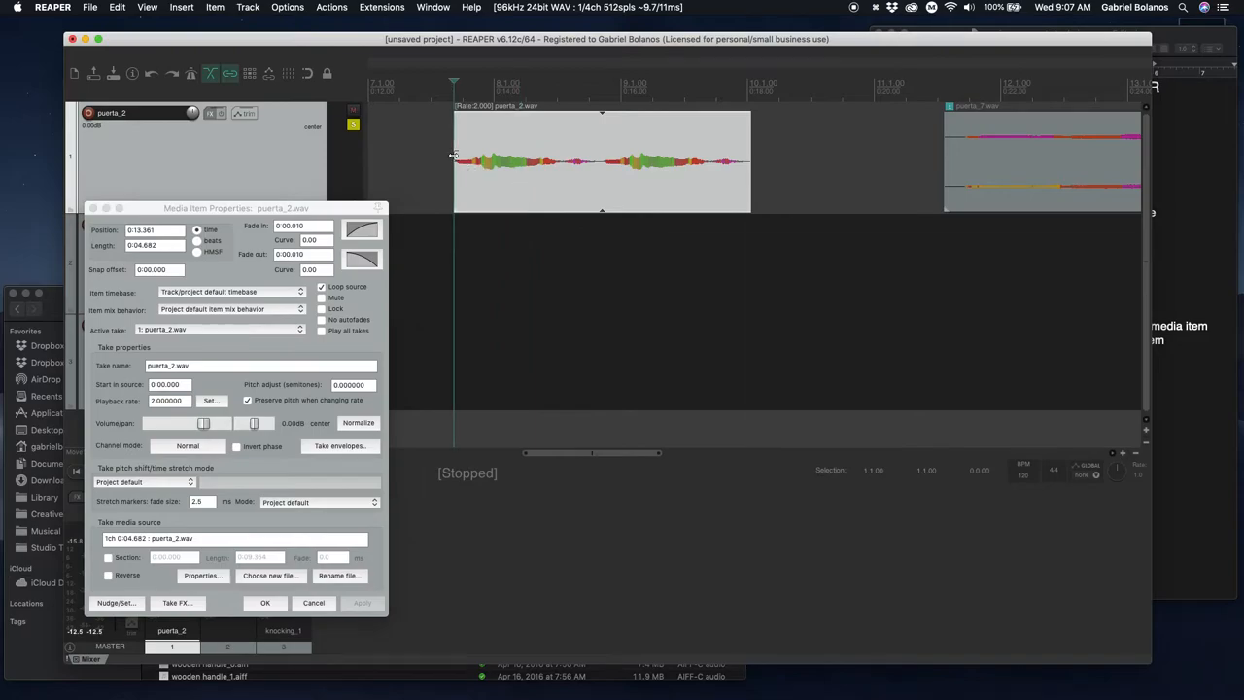
pyautogui.press('space')
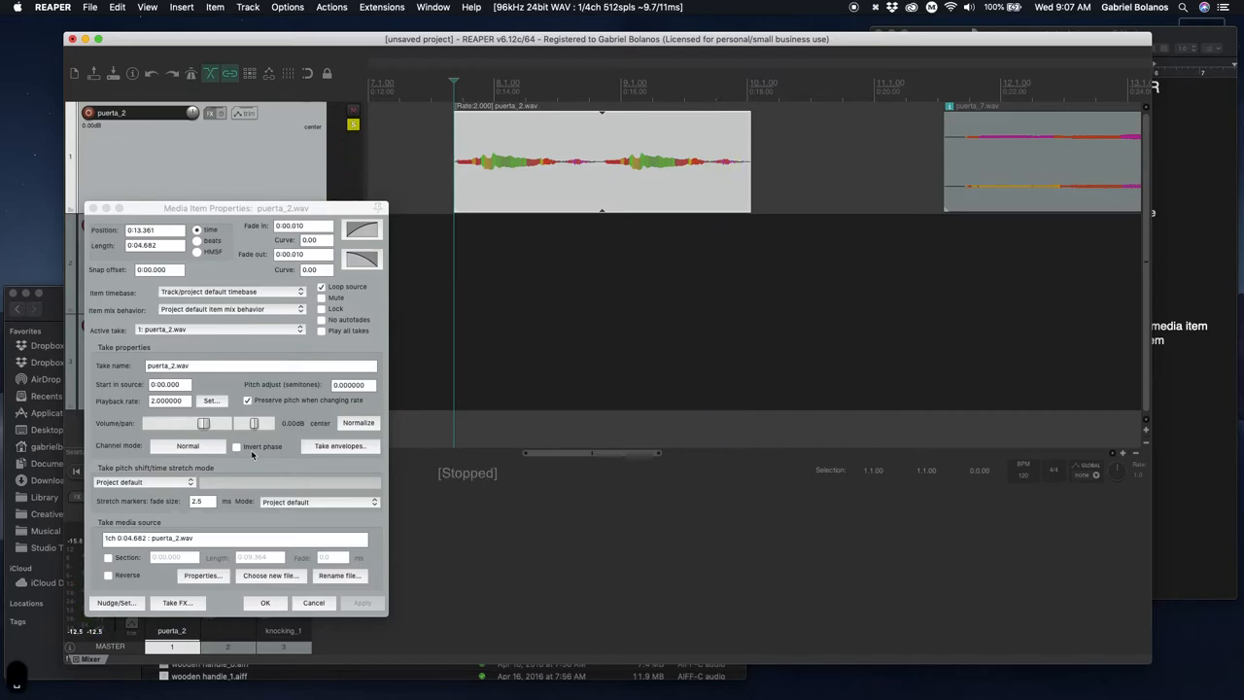
pyautogui.click(265, 602)
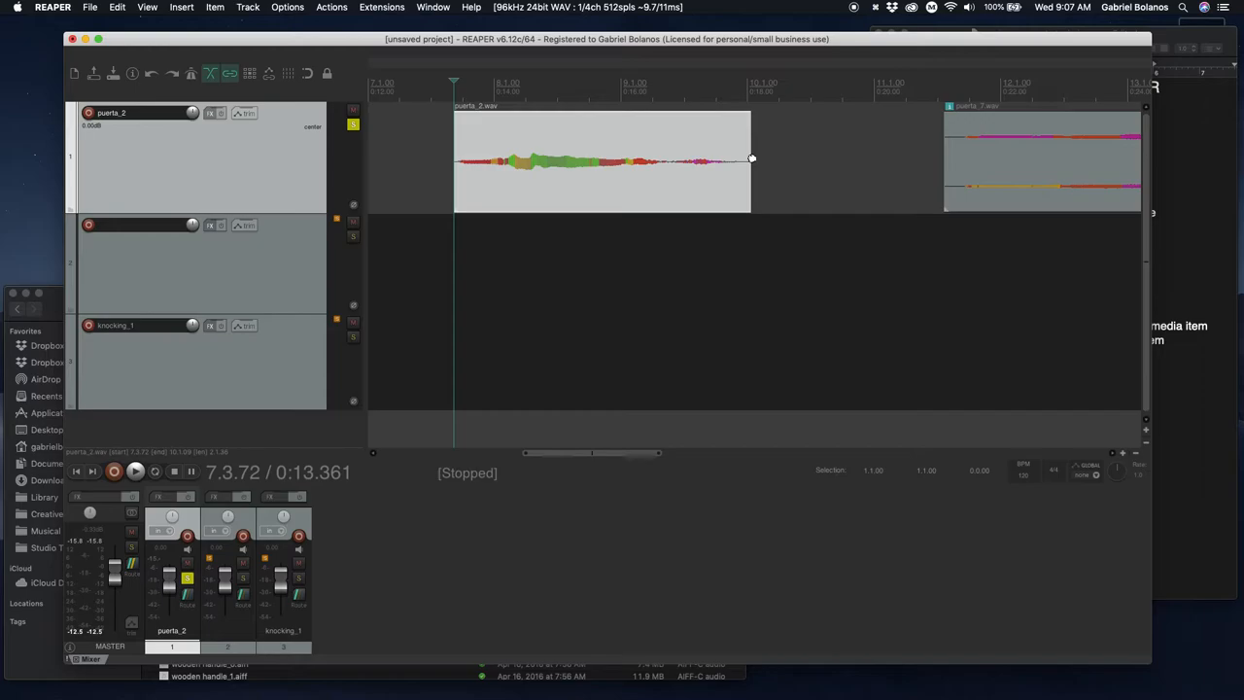
# Step: Alt-drag puerta_2's right edge leftward, compressing it to about rate 2.265
pyautogui.moveTo(751, 159); pyautogui.dragTo(734, 167)
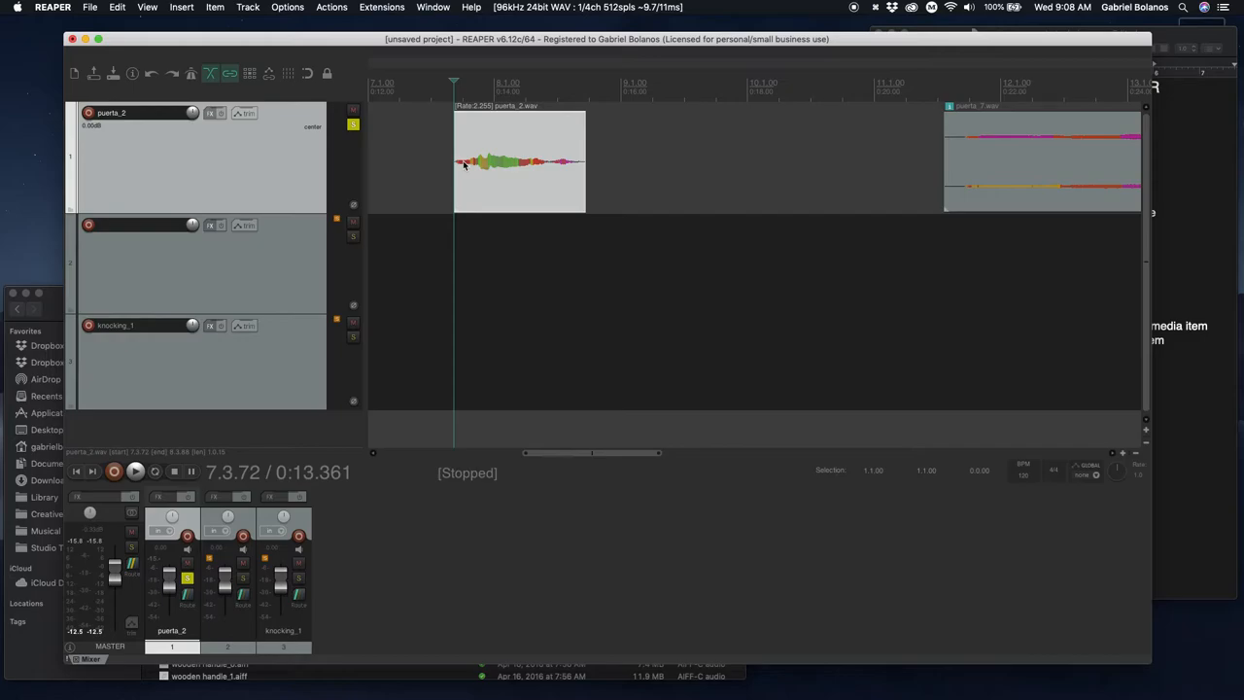
pyautogui.moveTo(508, 163)
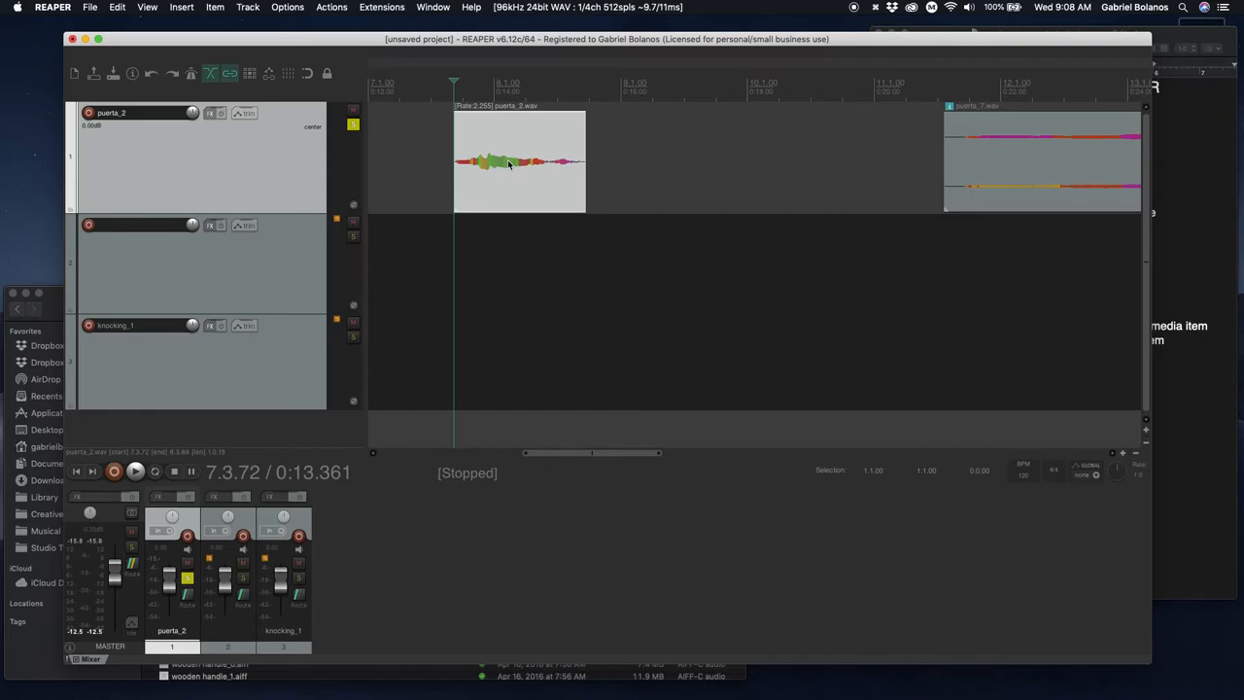
# Step: Disable 'Preserve pitch when changing rate' on puerta_2 so it pitches up ~14 semitones
pyautogui.doubleClick(519, 160)
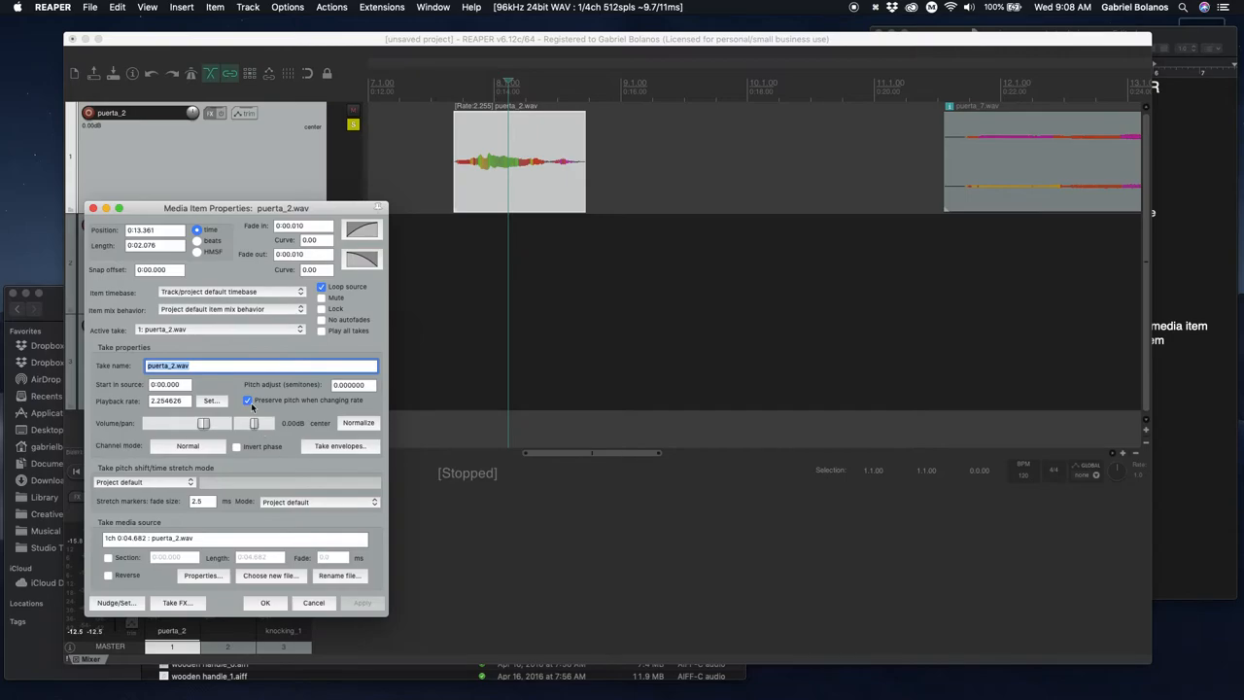
pyautogui.moveTo(359, 406)
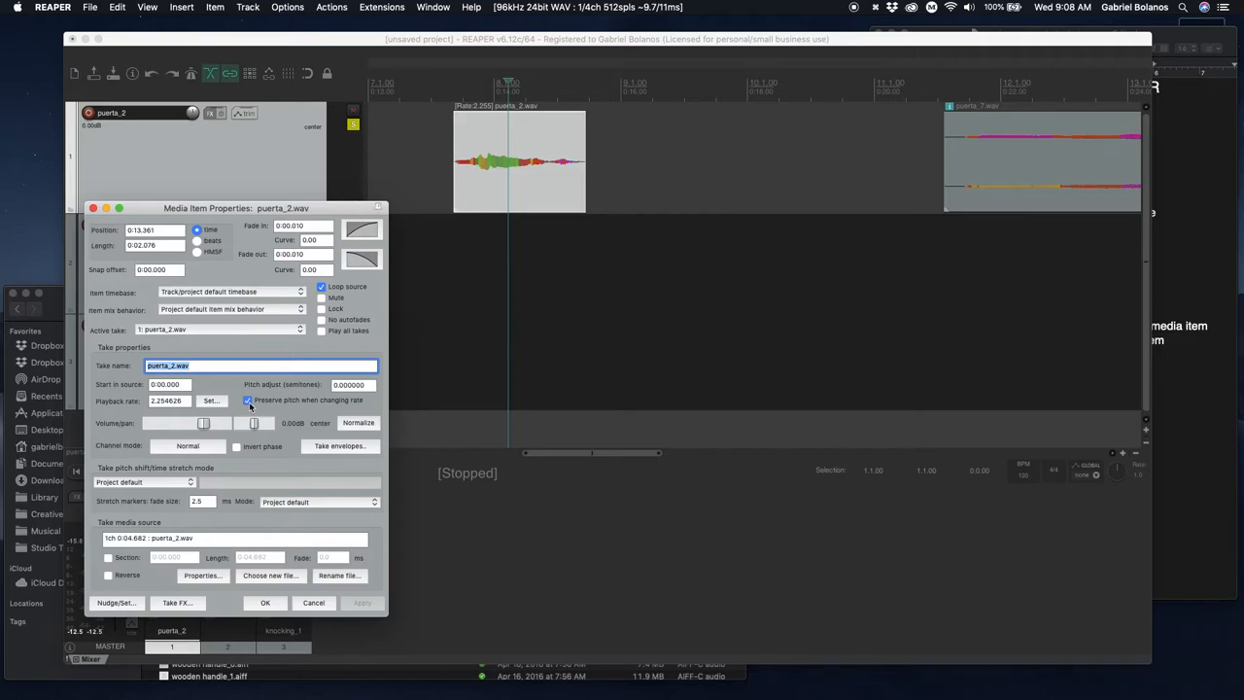
pyautogui.click(248, 400)
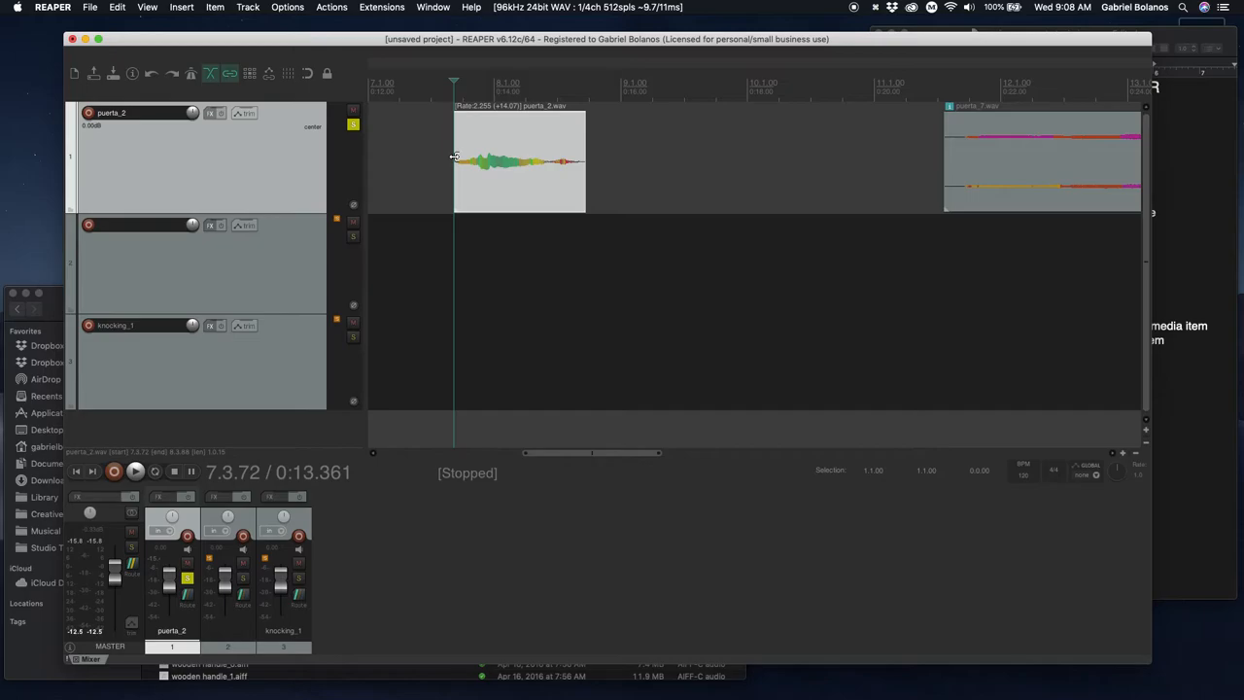
# Step: Stretch puerta_2 to about 6.5 s at rate 0.713 with pitch preservation re-enabled
pyautogui.click(134, 471)
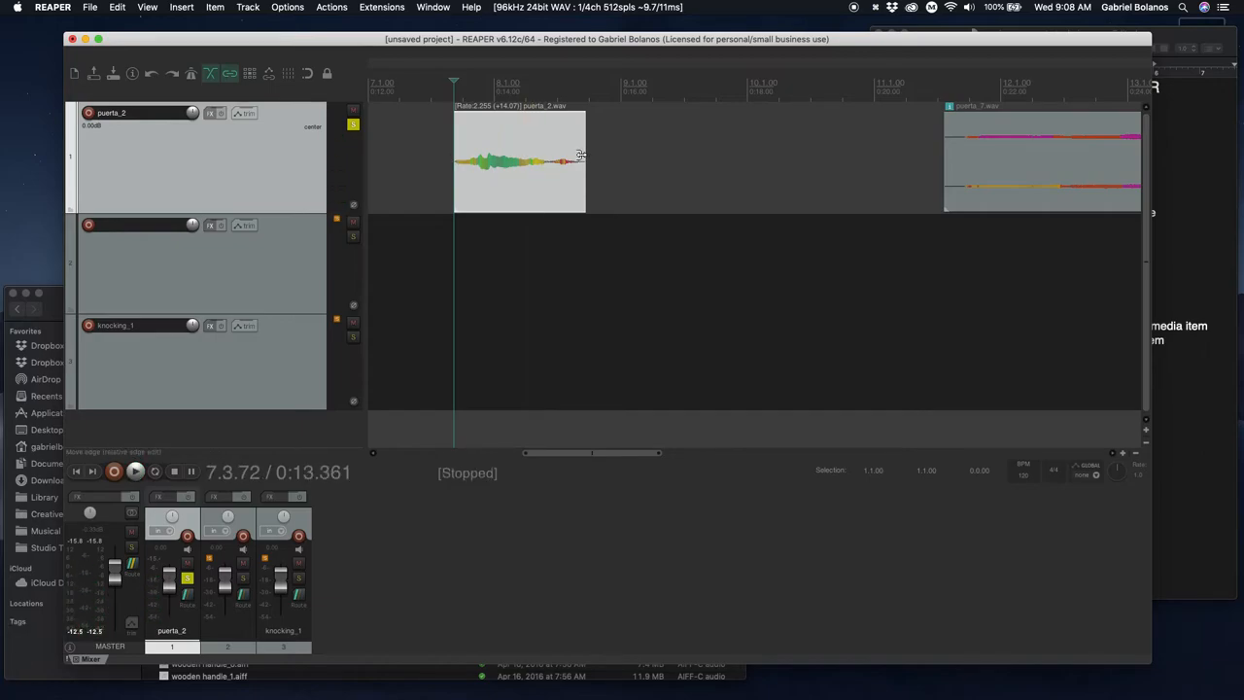
pyautogui.moveTo(586, 160); pyautogui.dragTo(864, 155)
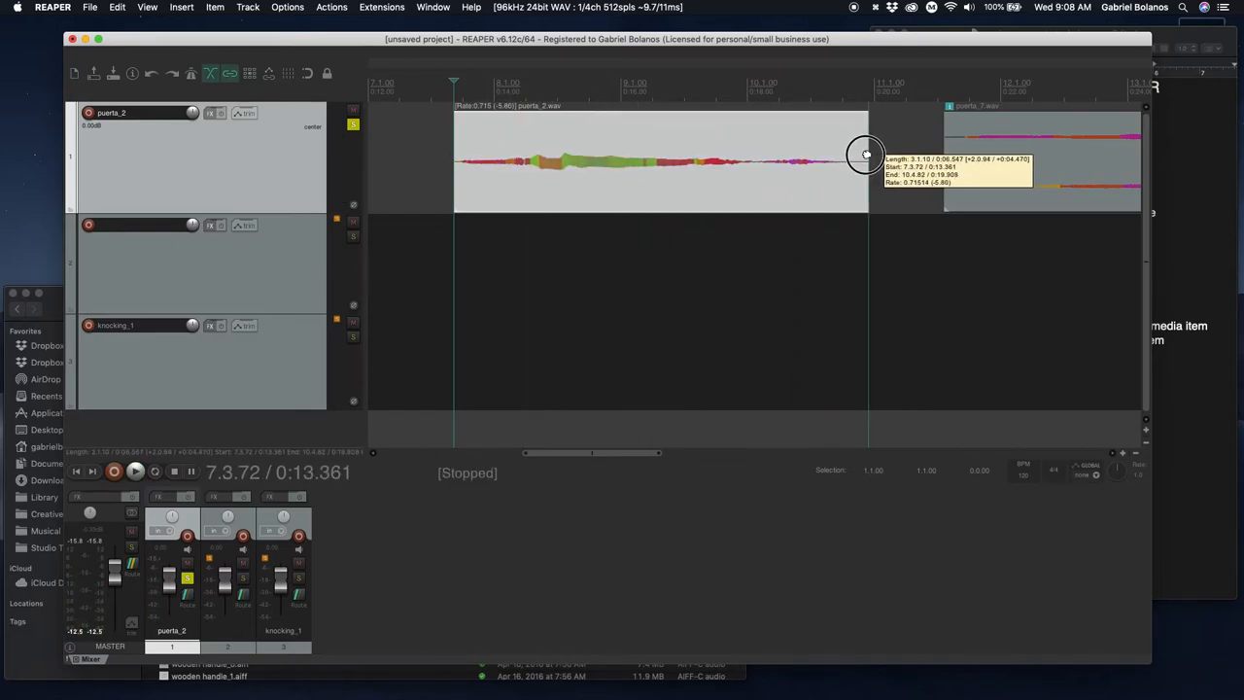
pyautogui.click(135, 472)
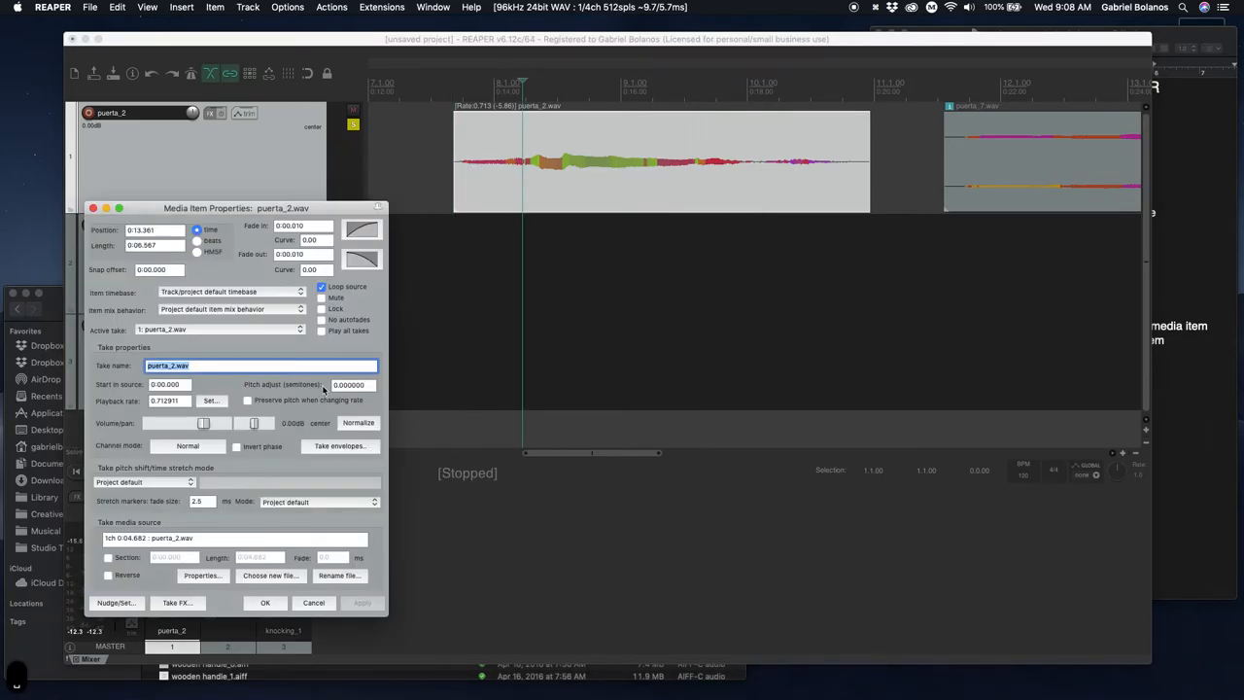
pyautogui.click(247, 400)
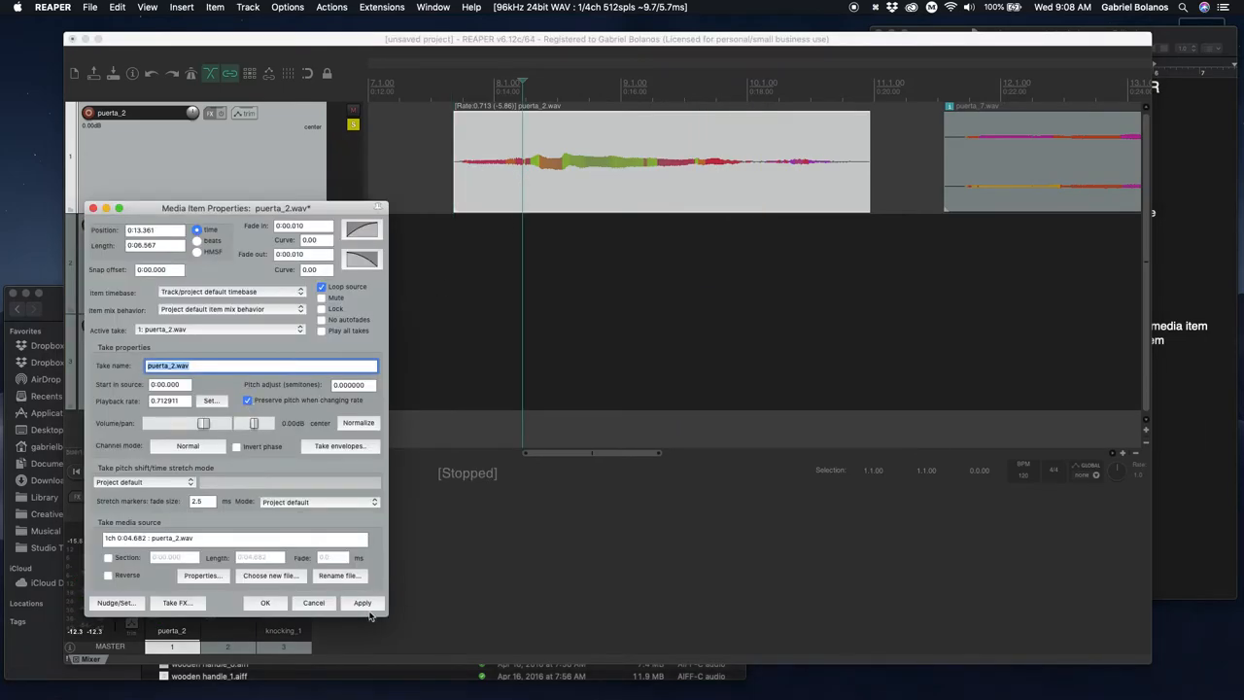
pyautogui.click(362, 603)
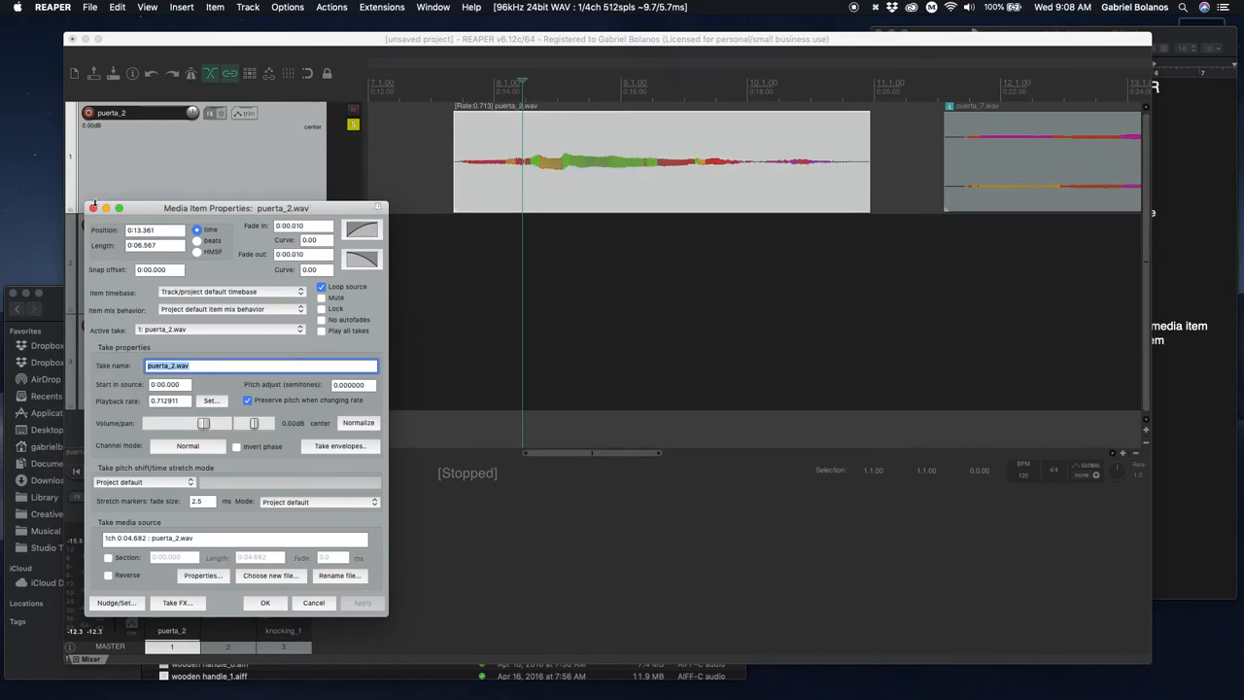
pyautogui.click(264, 603)
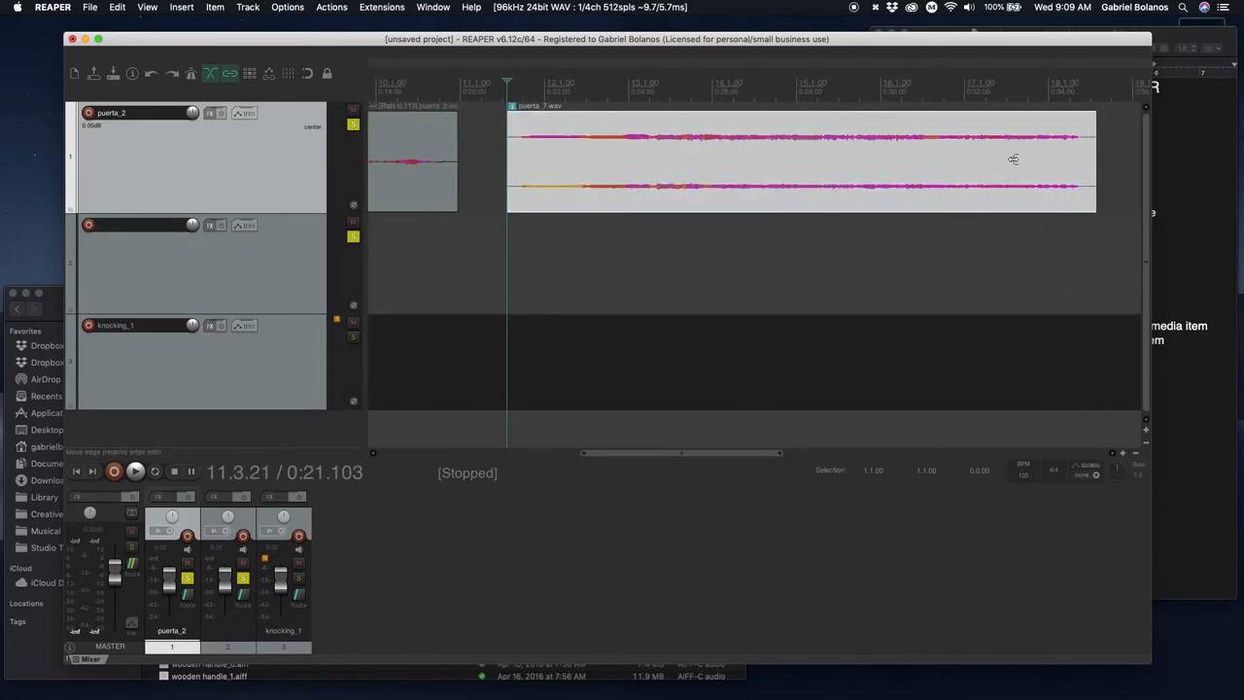
# Step: Select the puerta_7.wav item for copying onto track 2
pyautogui.click(134, 471)
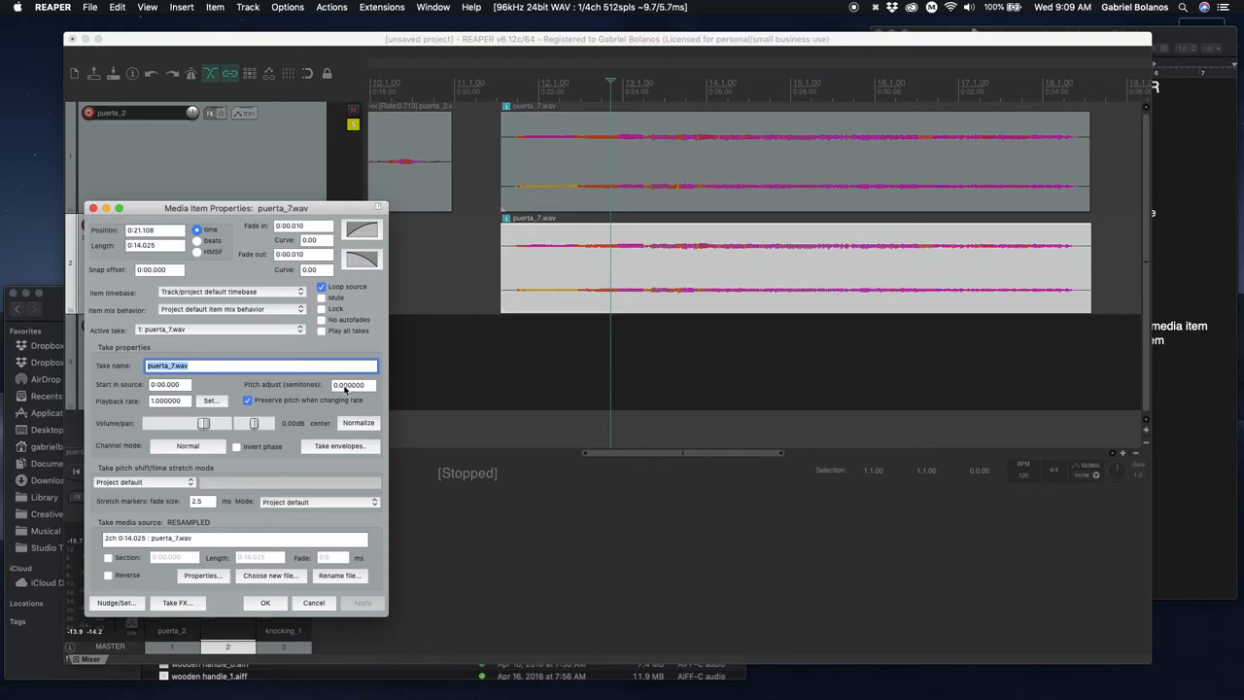
# Step: Set the copied puerta_7 item's pitch adjust to +3 semitones
pyautogui.click(352, 384)
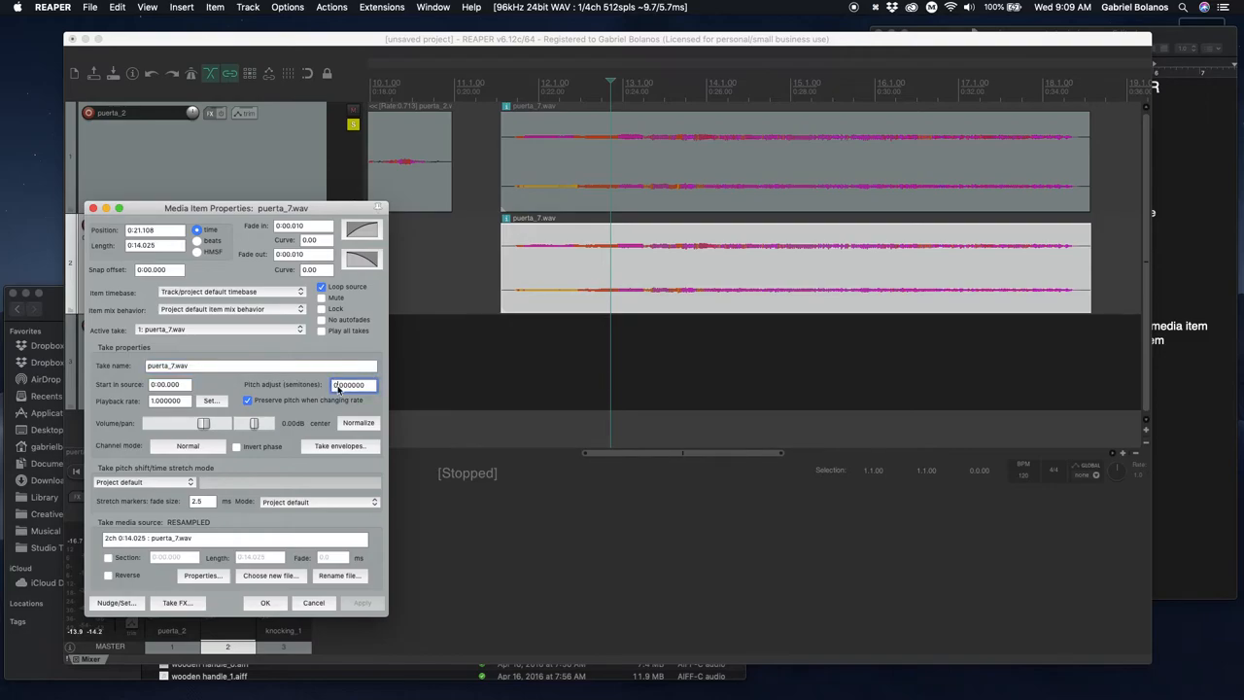
pyautogui.click(353, 384)
pyautogui.write('3.000000')
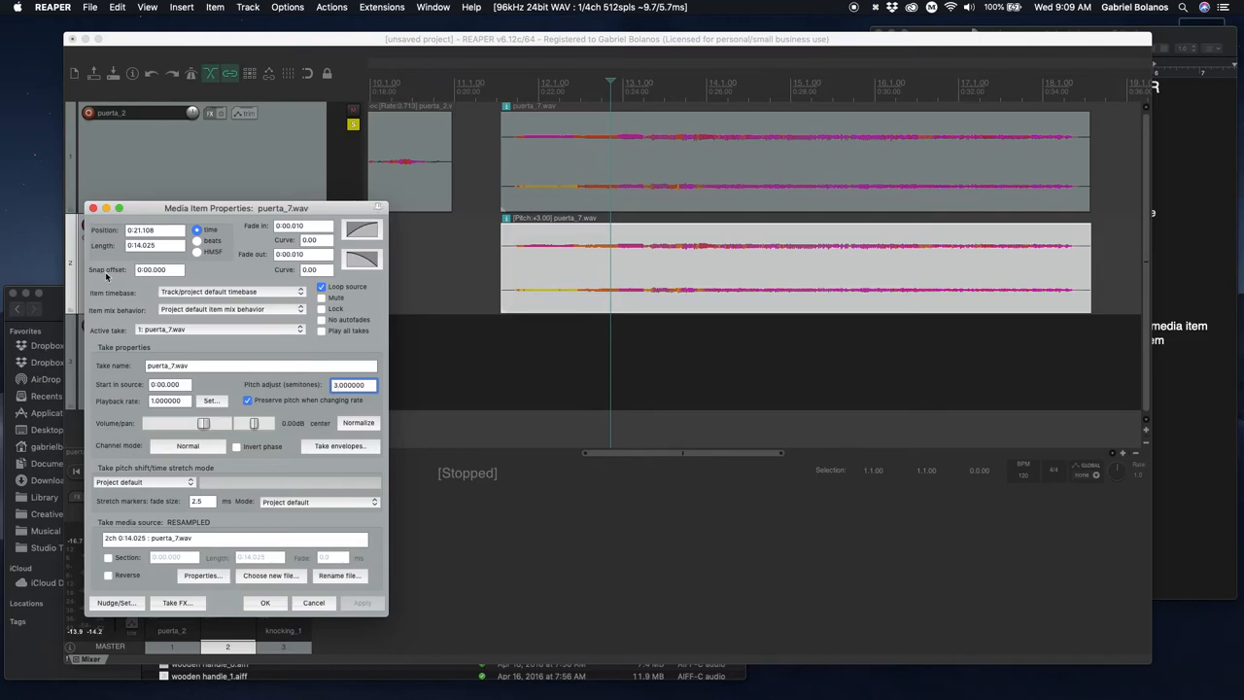
pyautogui.click(264, 603)
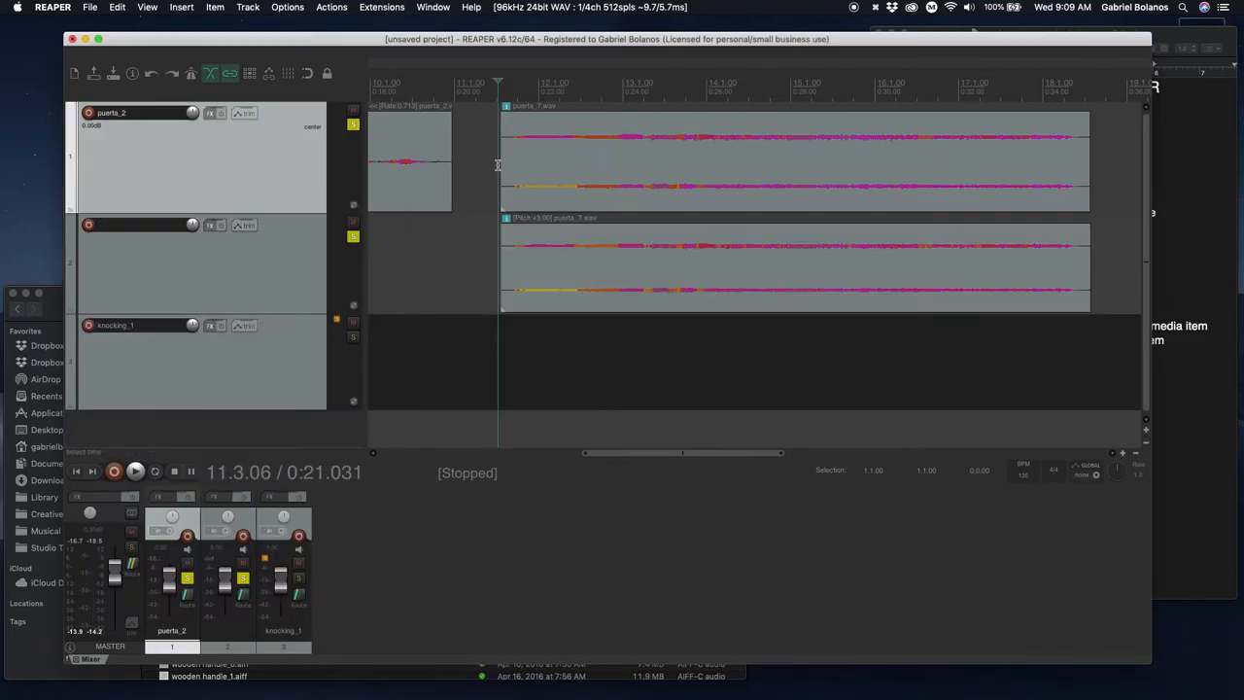
# Step: Raise the copy's pitch adjust to 3.5 semitones and play it back
pyautogui.click(135, 472)
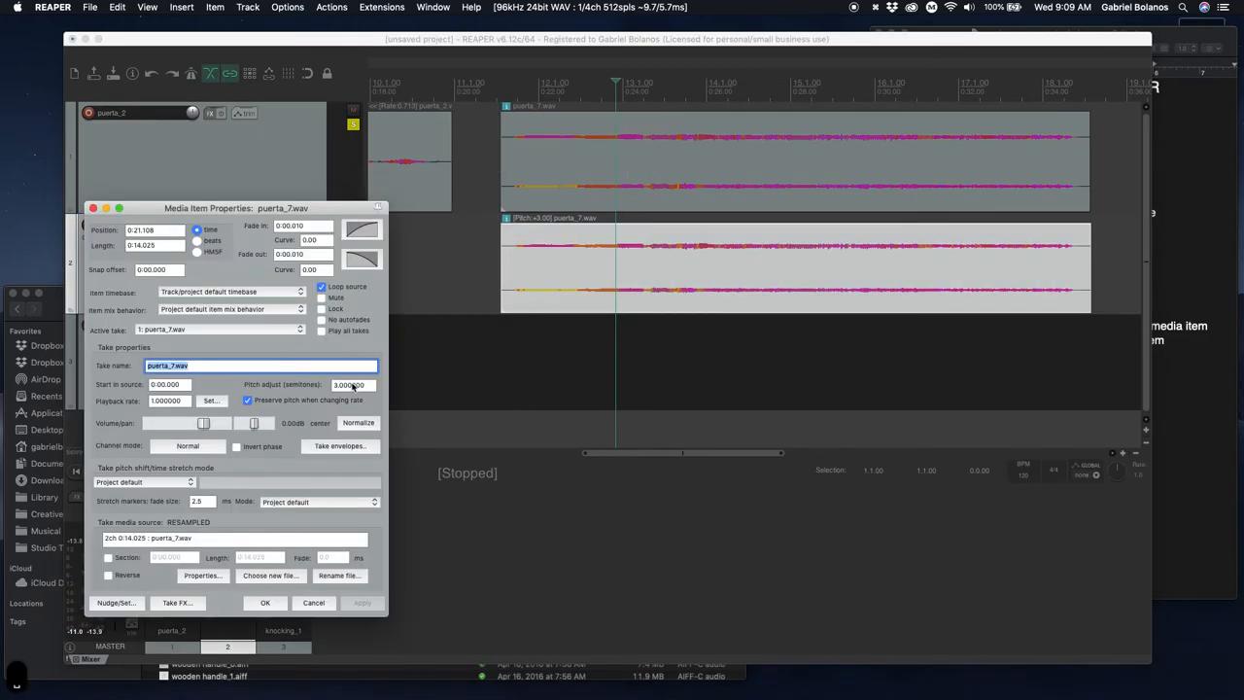
pyautogui.click(352, 384)
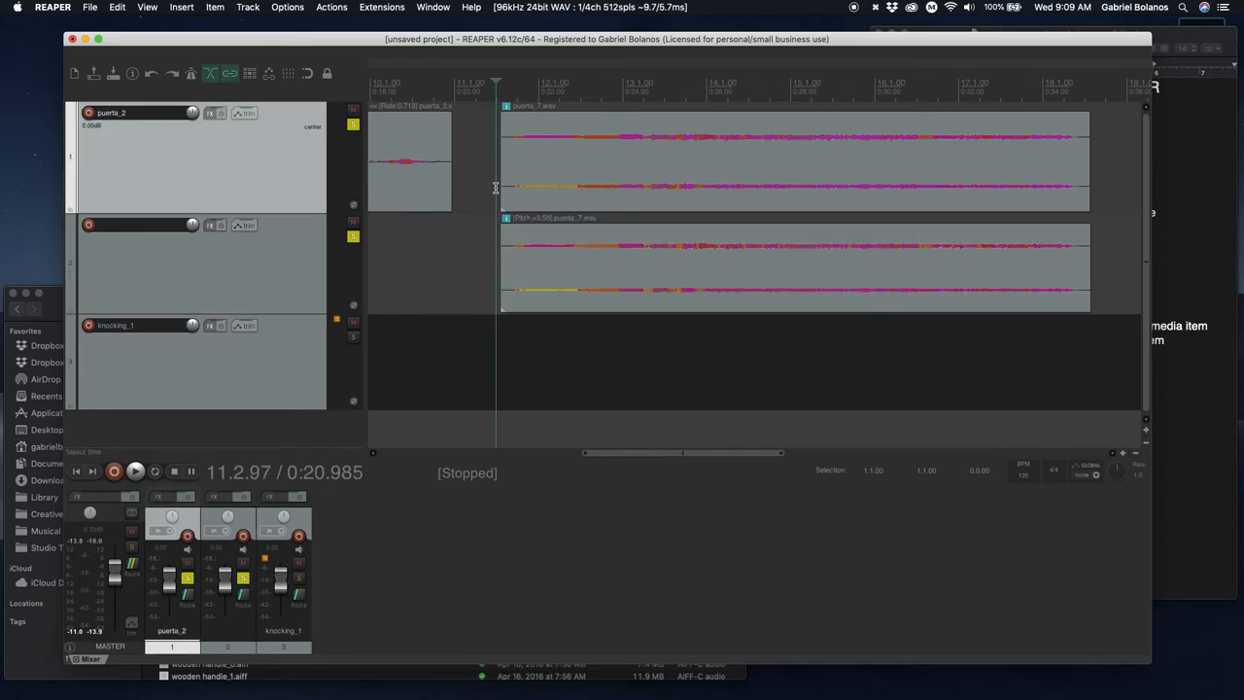
pyautogui.click(135, 471)
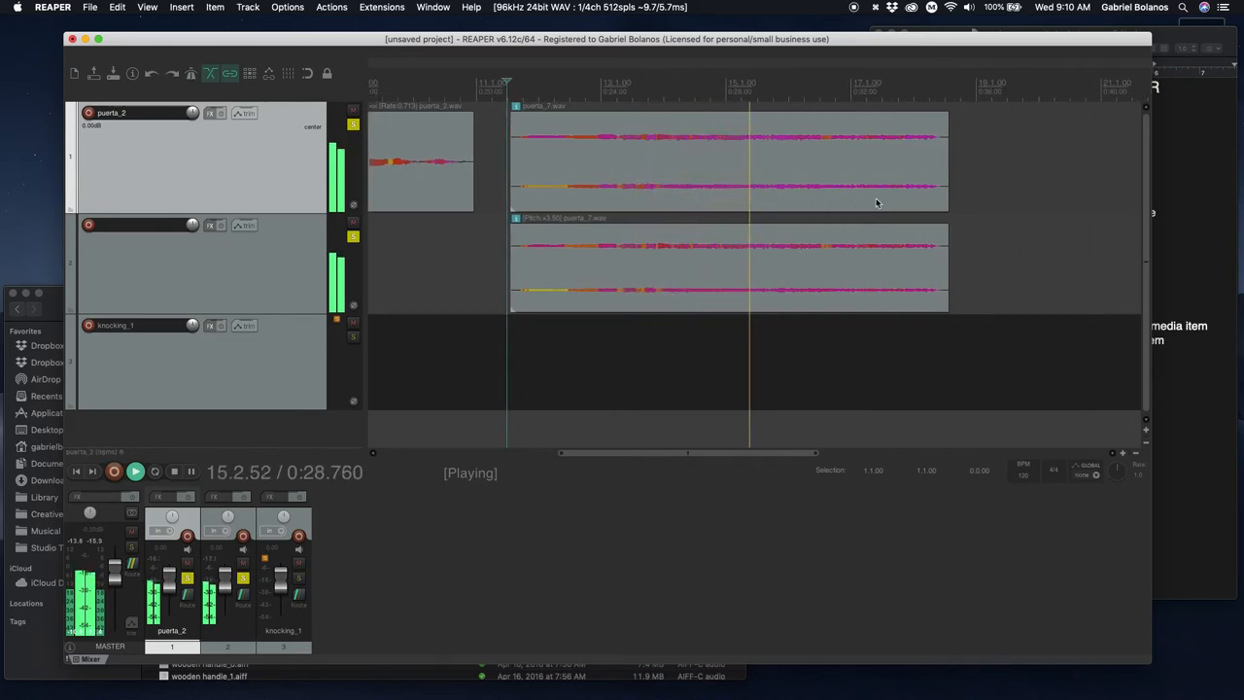
# Step: Set the track 2 puerta_7 copy's pitch adjust to -3.5 semitones
pyautogui.doubleClick(729, 160)
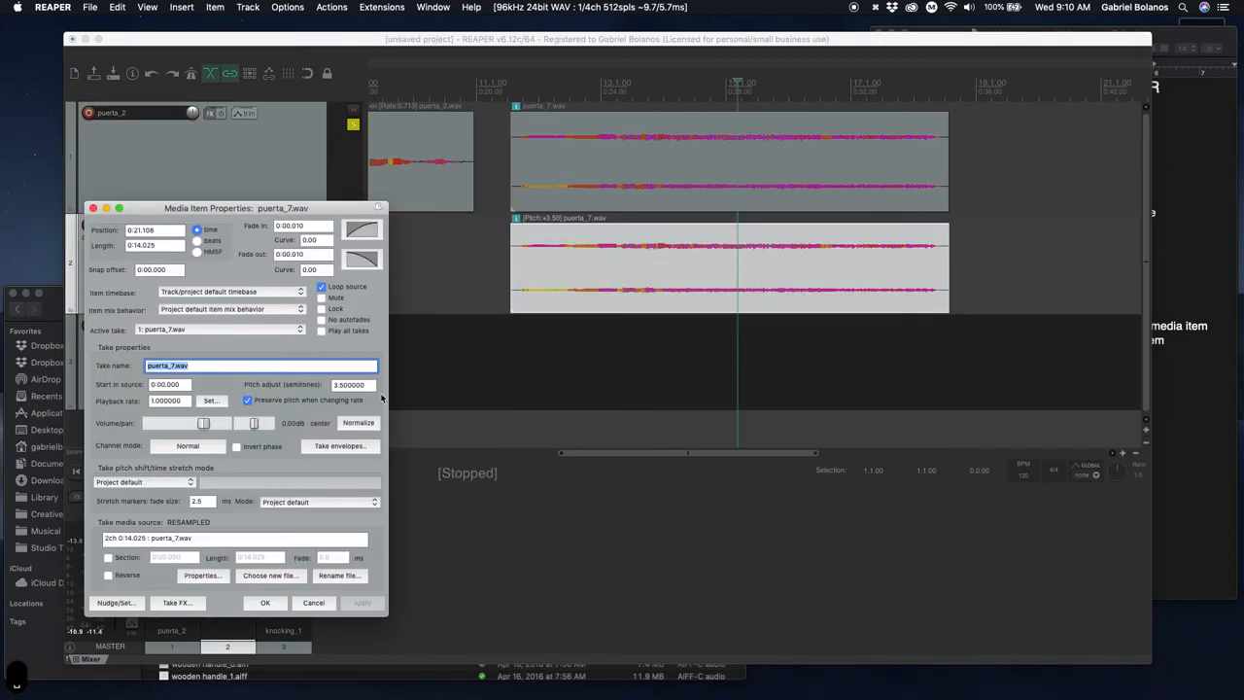
pyautogui.click(352, 383)
pyautogui.write('-3.500000')
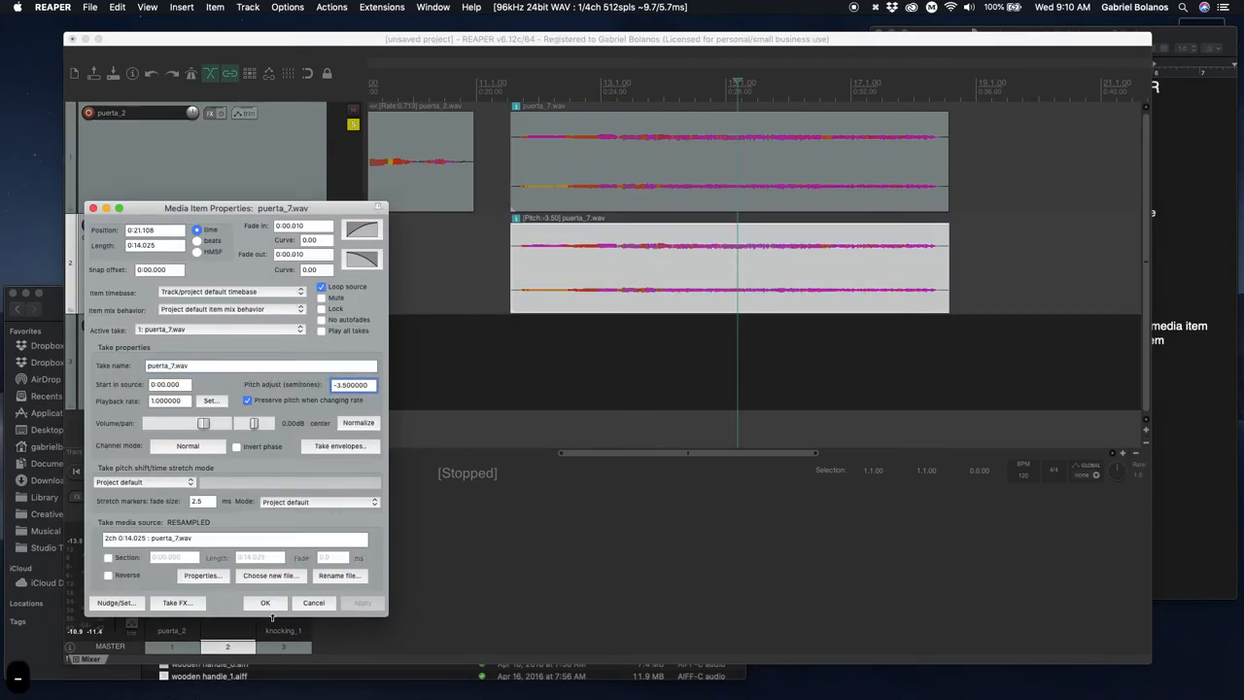
pyautogui.click(264, 603)
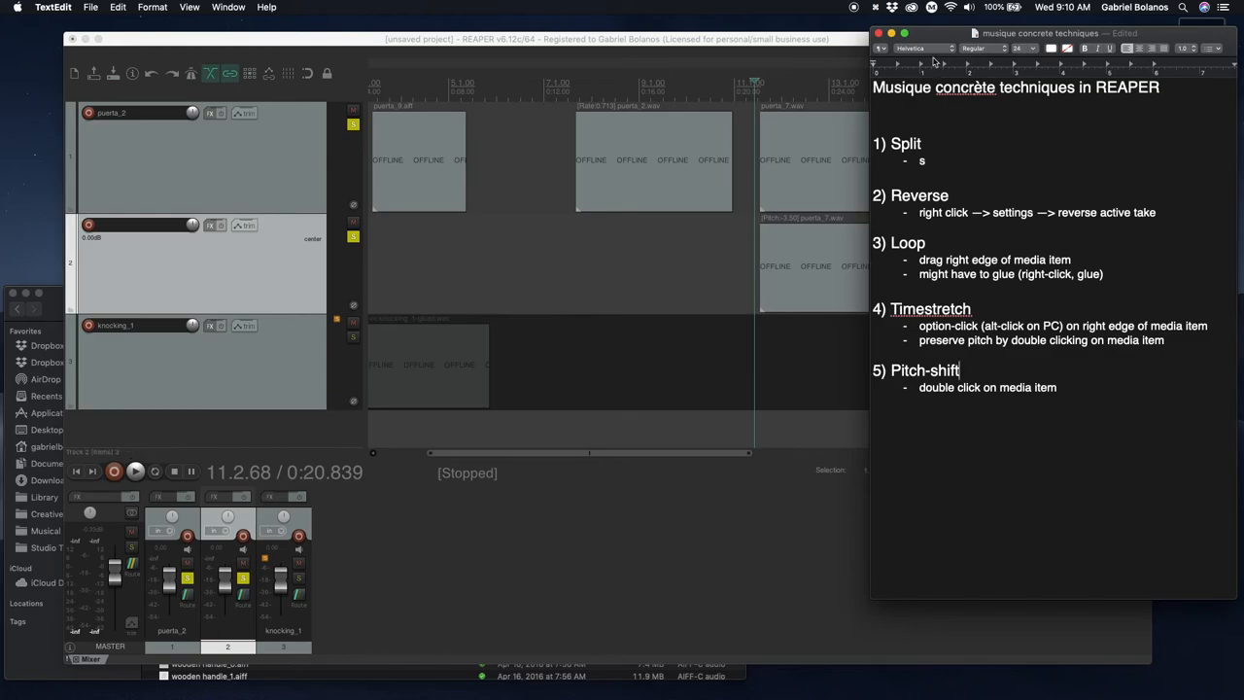
# Step: Center the TextEdit notes window and bring the Finder Doors folder forward
pyautogui.moveTo(1040, 33); pyautogui.dragTo(651, 52)
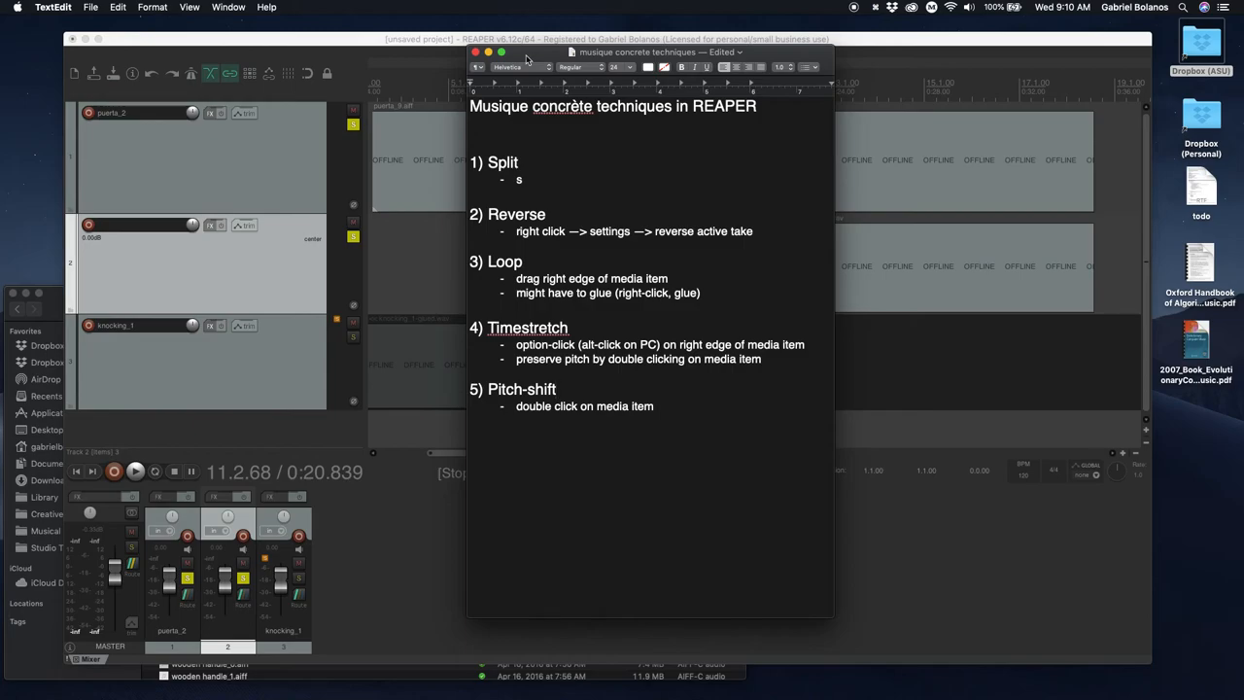
pyautogui.click(556, 389)
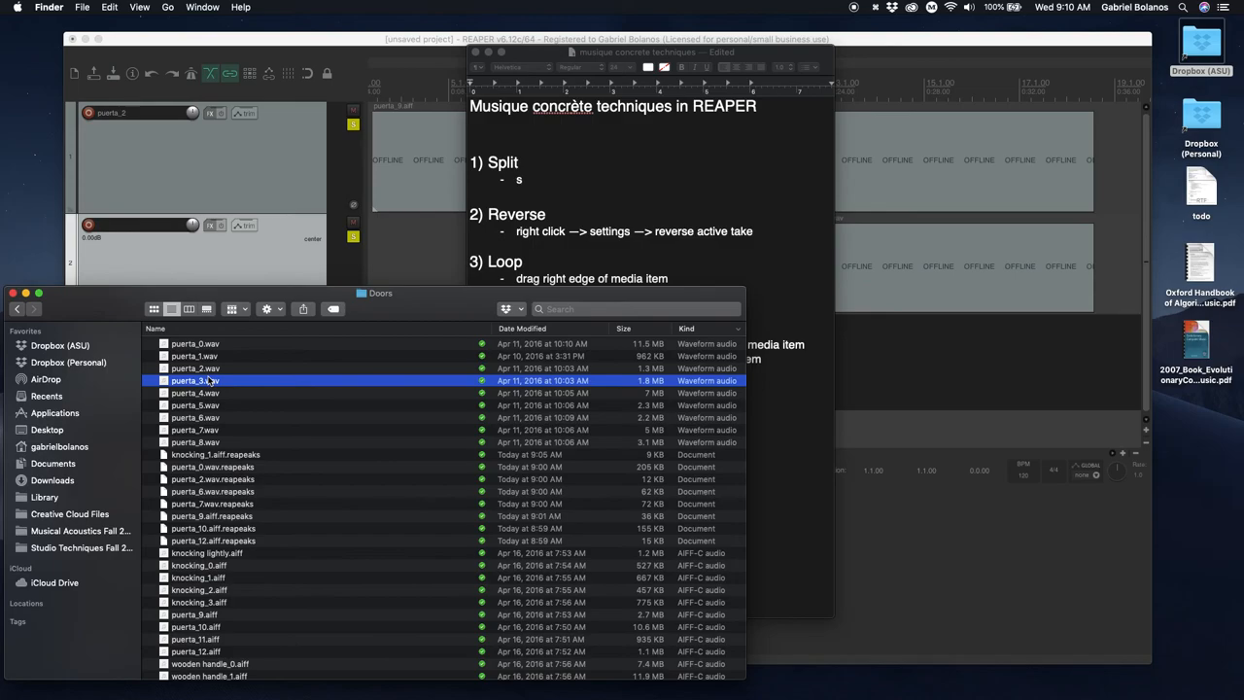
# Step: Bring the TextEdit musique concrète technique notes back in front of the Doors folder
pyautogui.click(657, 251)
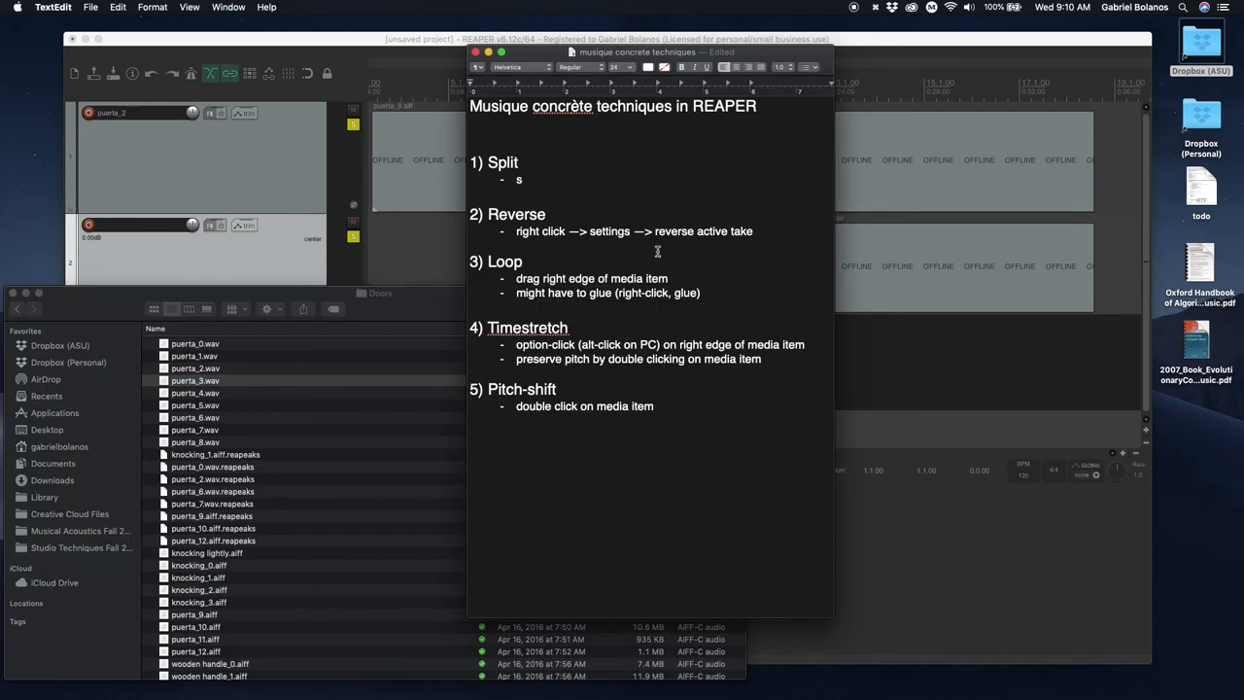
pyautogui.moveTo(737, 213)
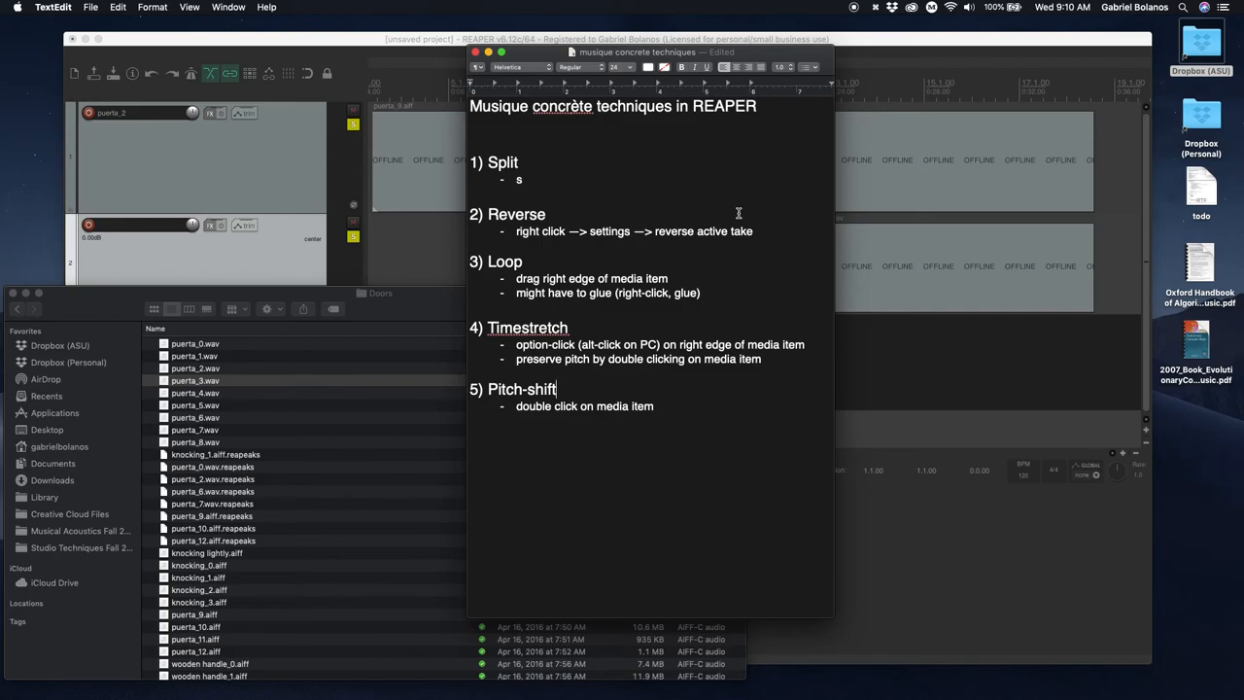
pyautogui.moveTo(698, 406)
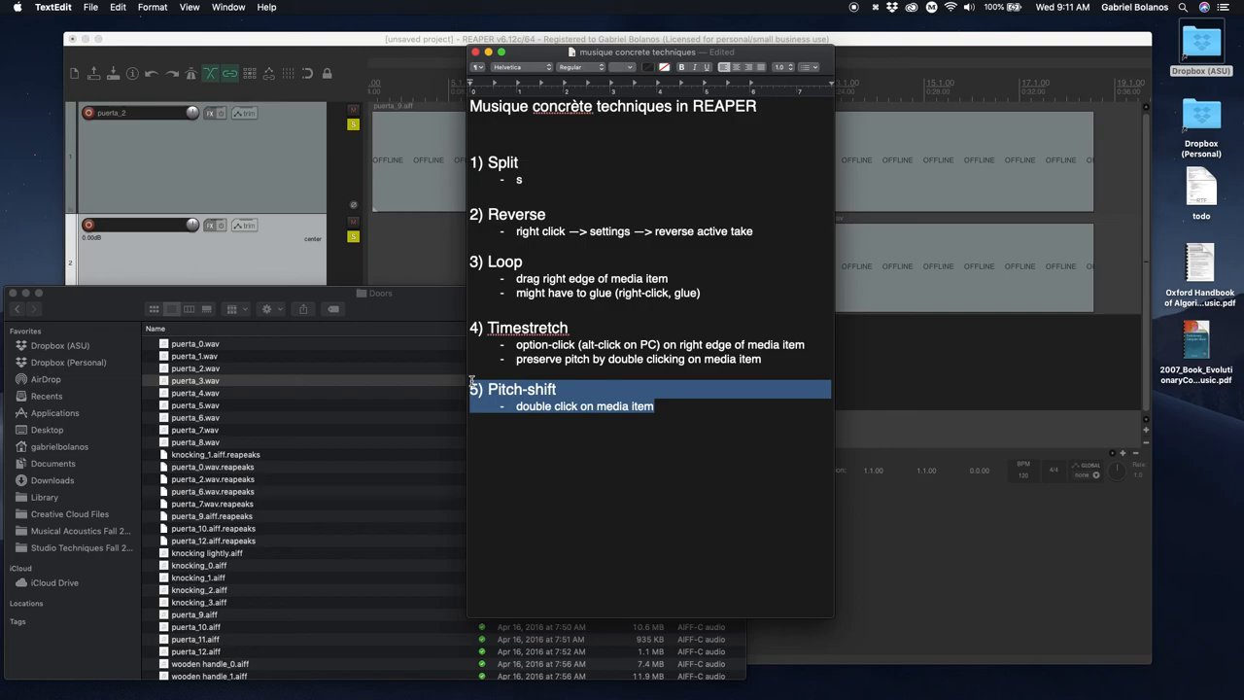
pyautogui.moveTo(964, 350)
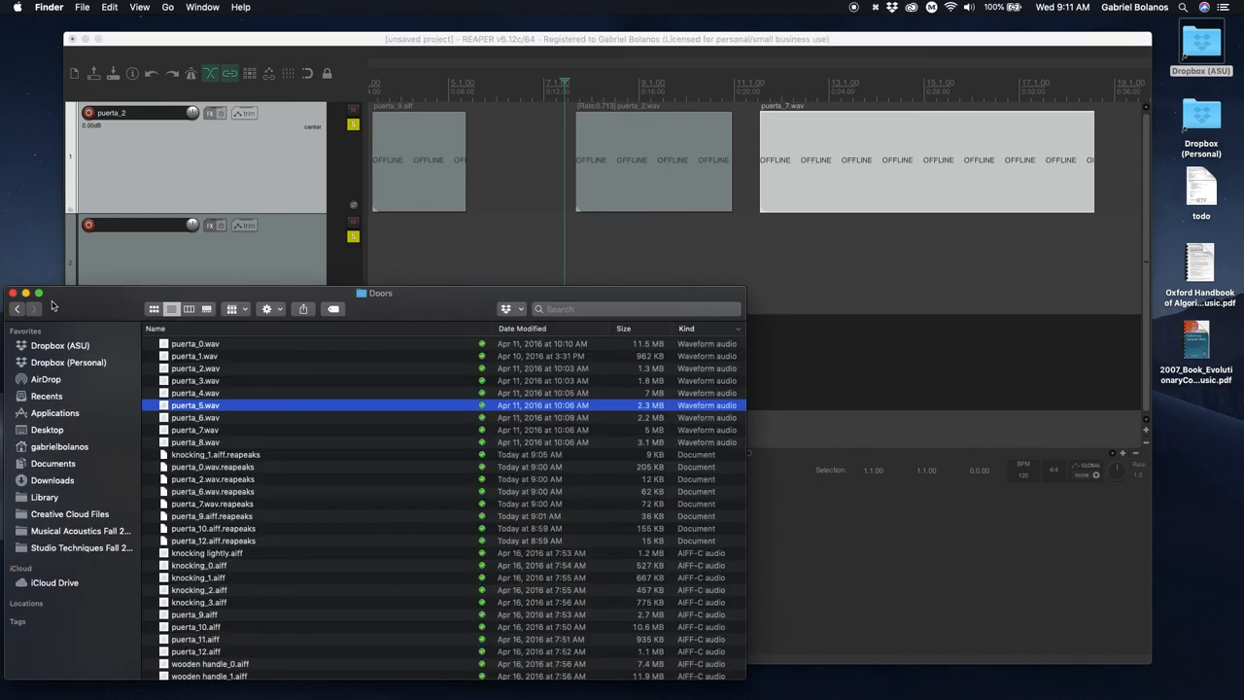
pyautogui.moveTo(833, 37)
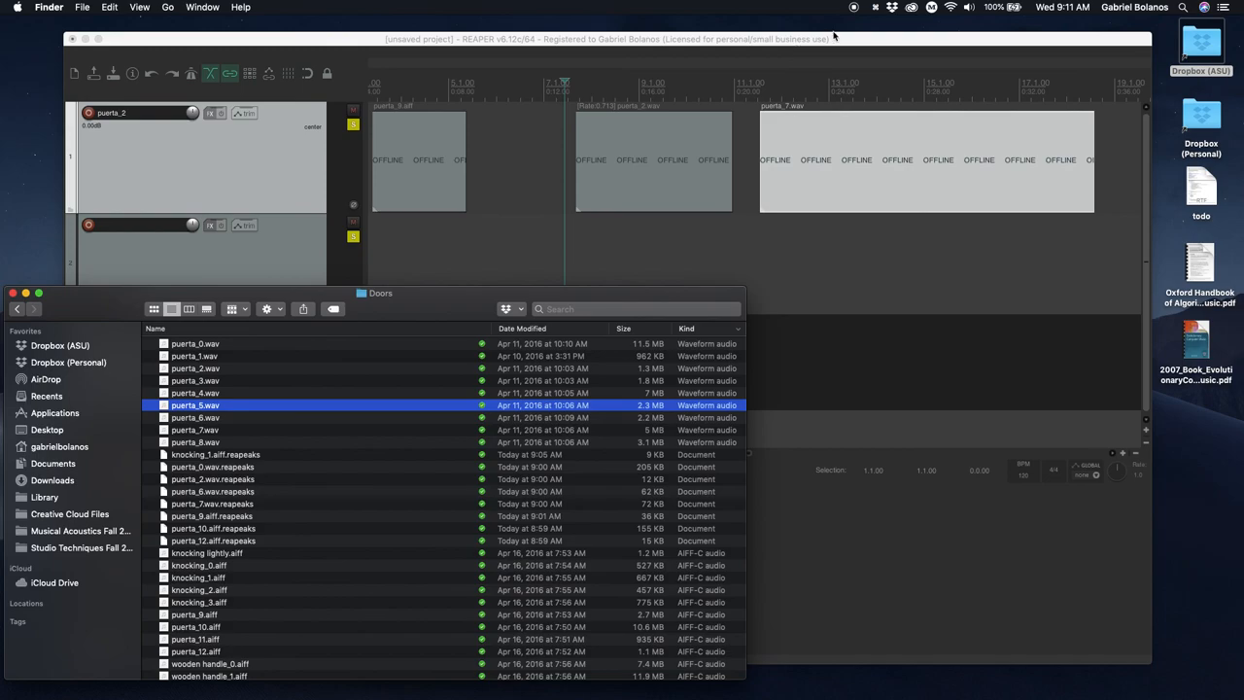